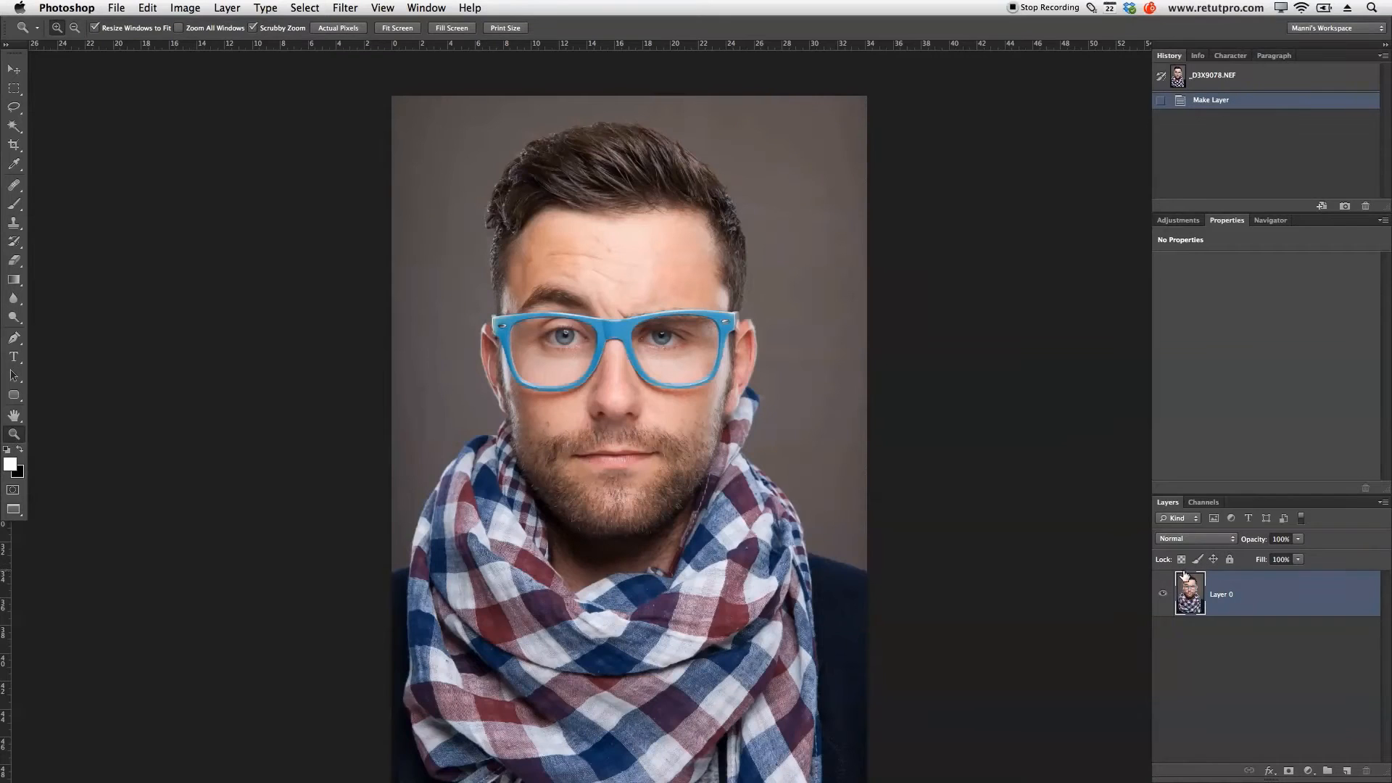
mouse_move(1203, 619)
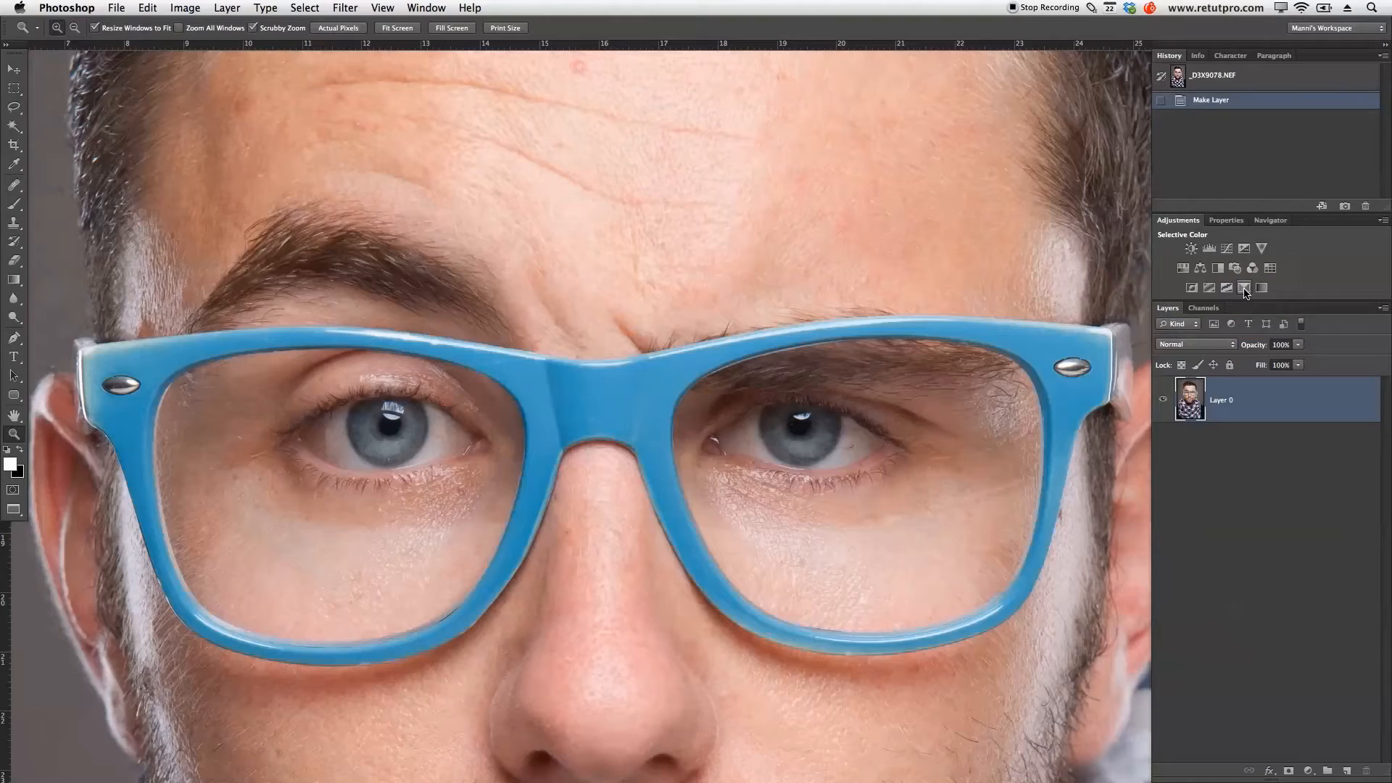
- Add a Selective Color adjustment layer targeting the Neutrals range
left_click(1244, 287)
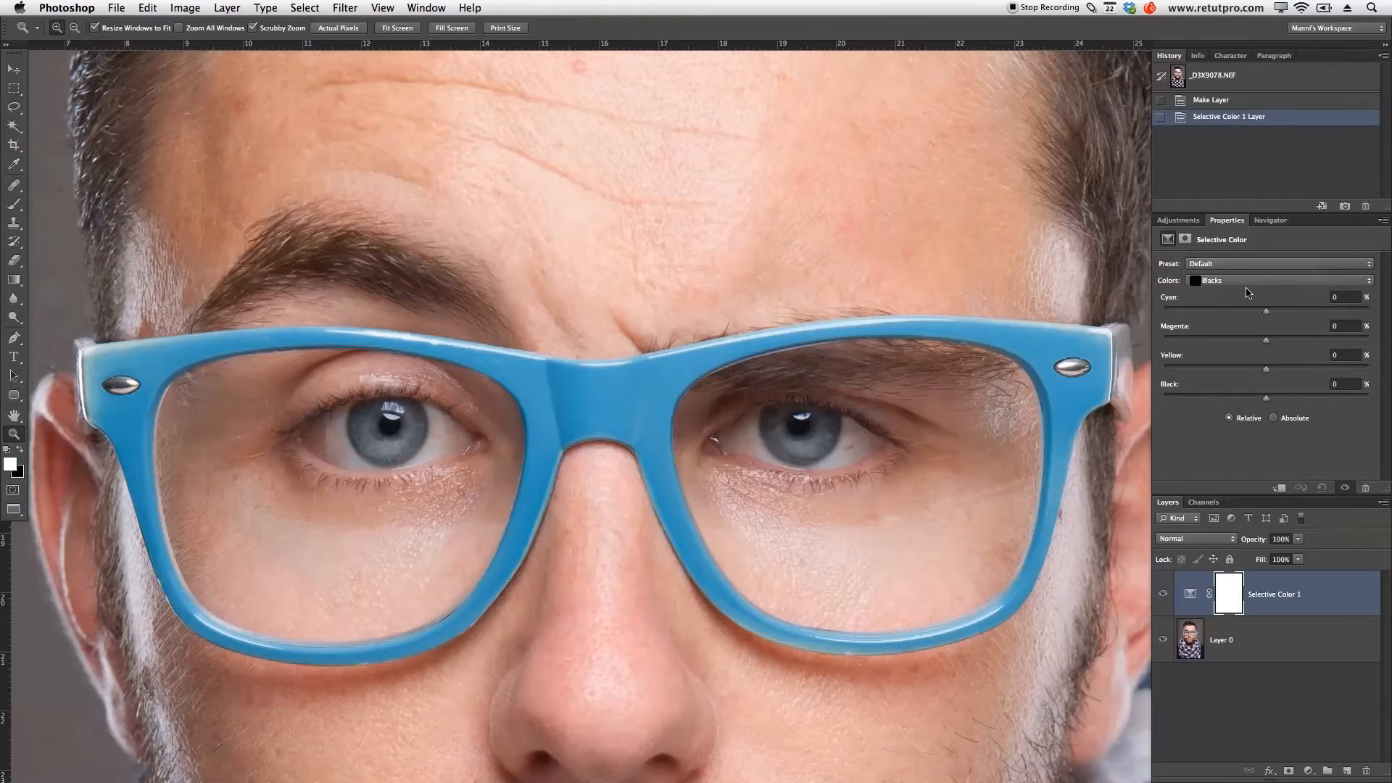
left_click(1279, 280)
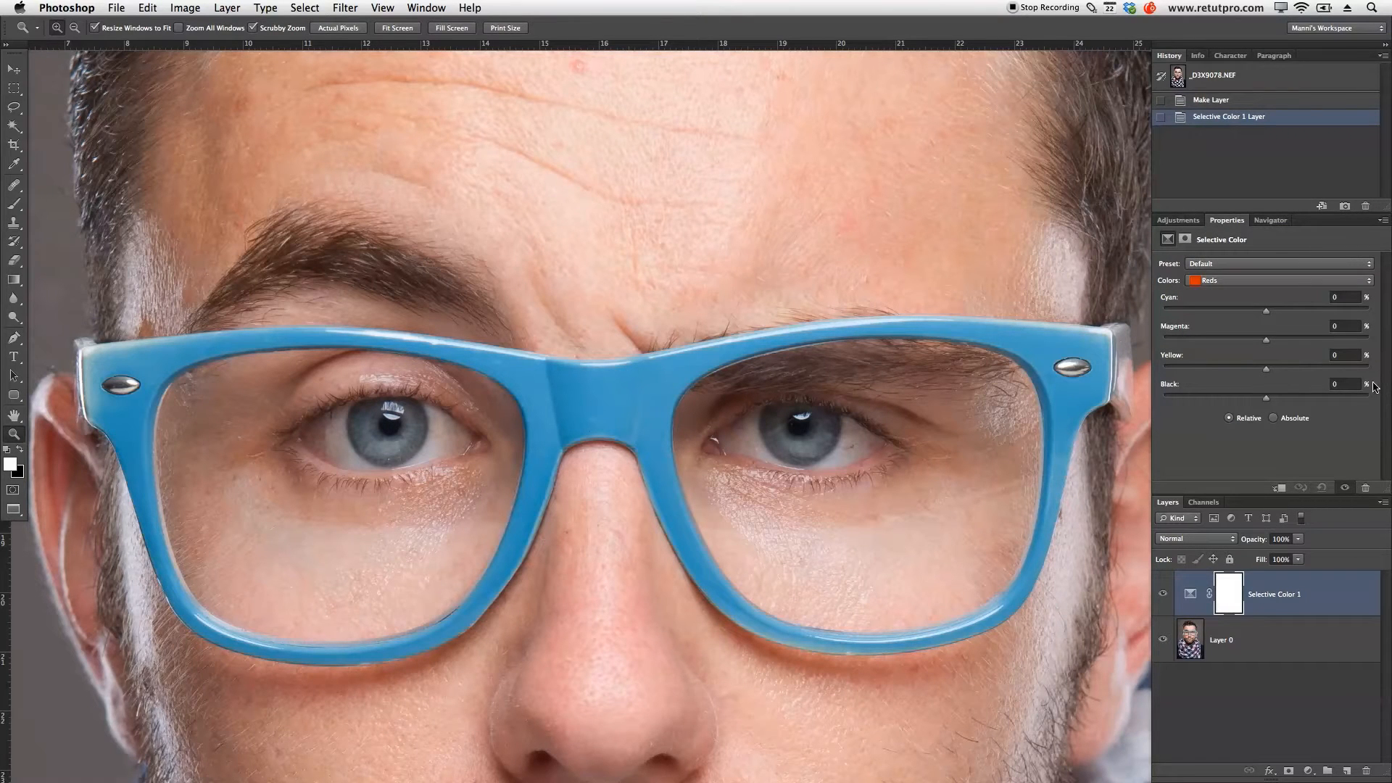
mouse_move(1295, 657)
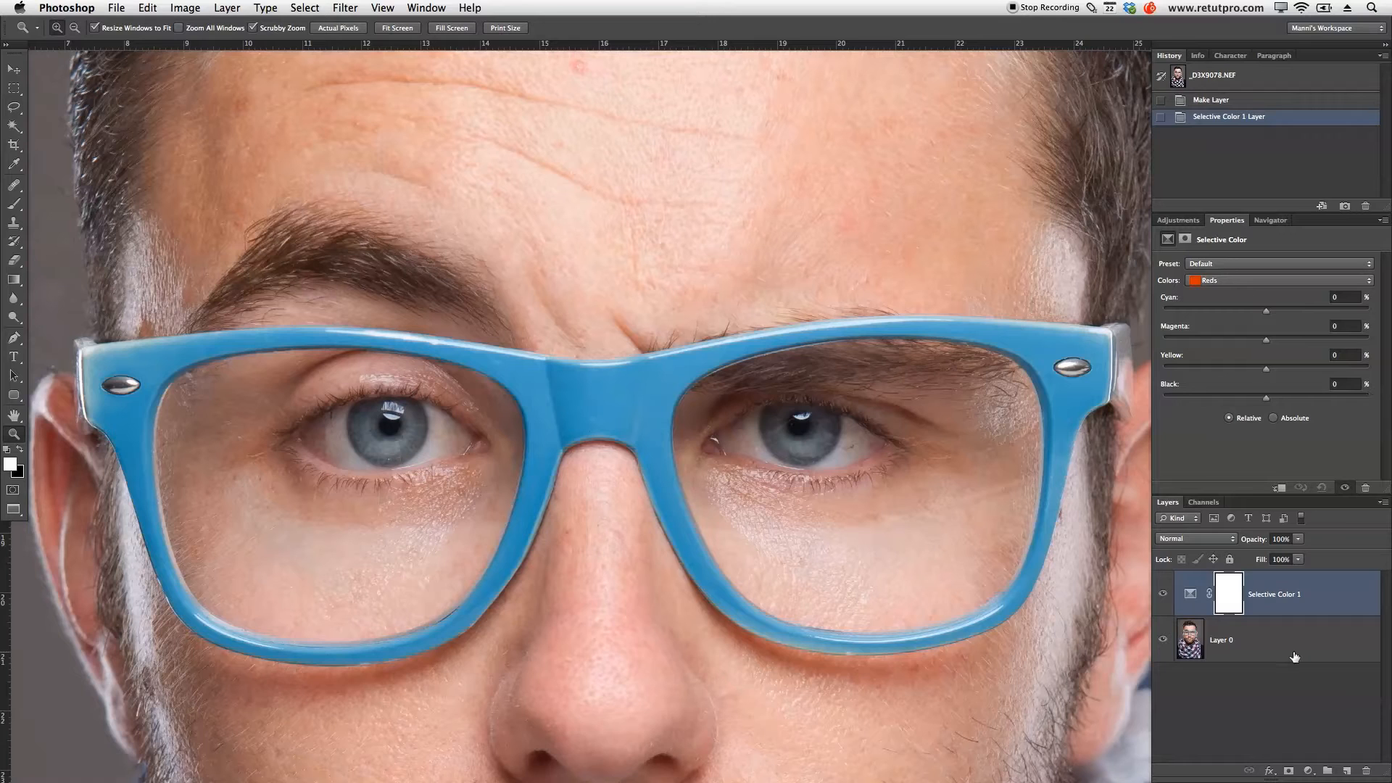
mouse_move(1193, 346)
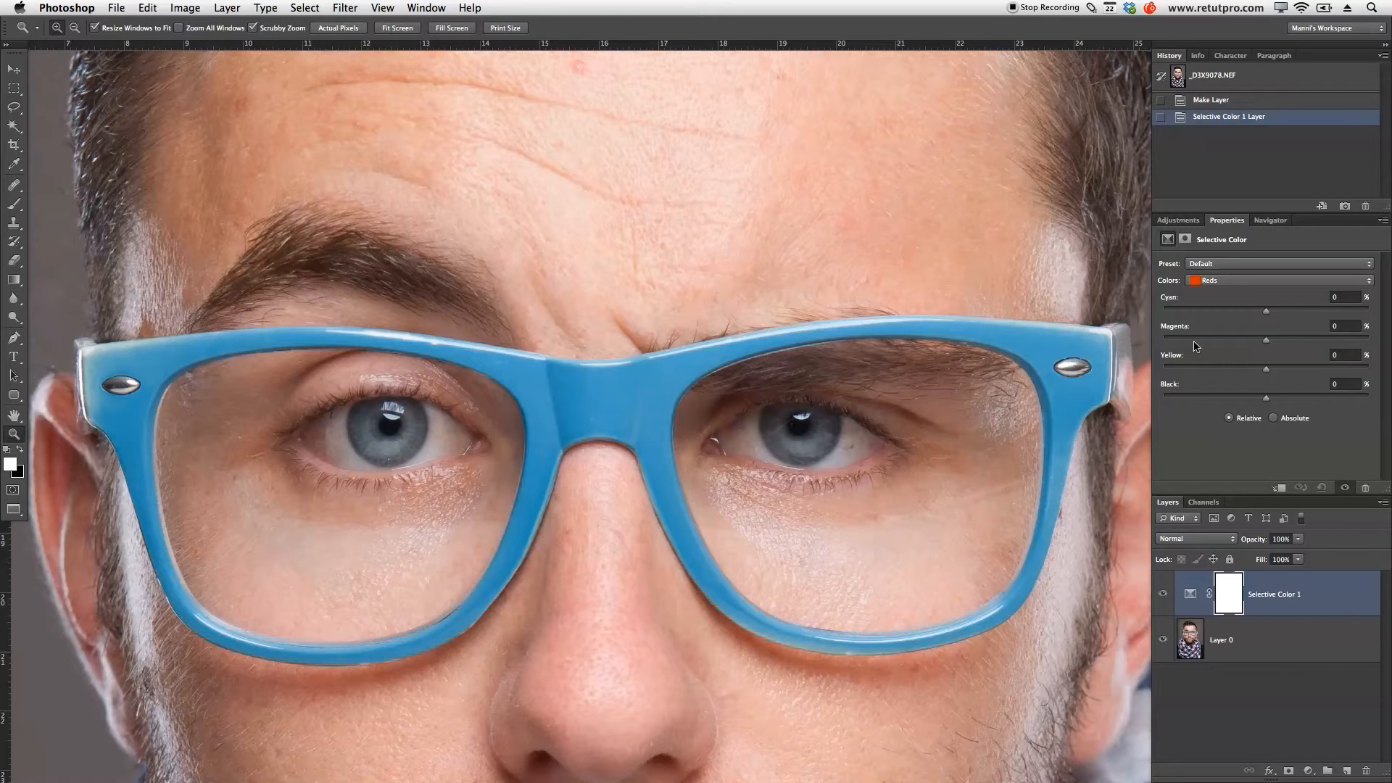
mouse_move(1180, 394)
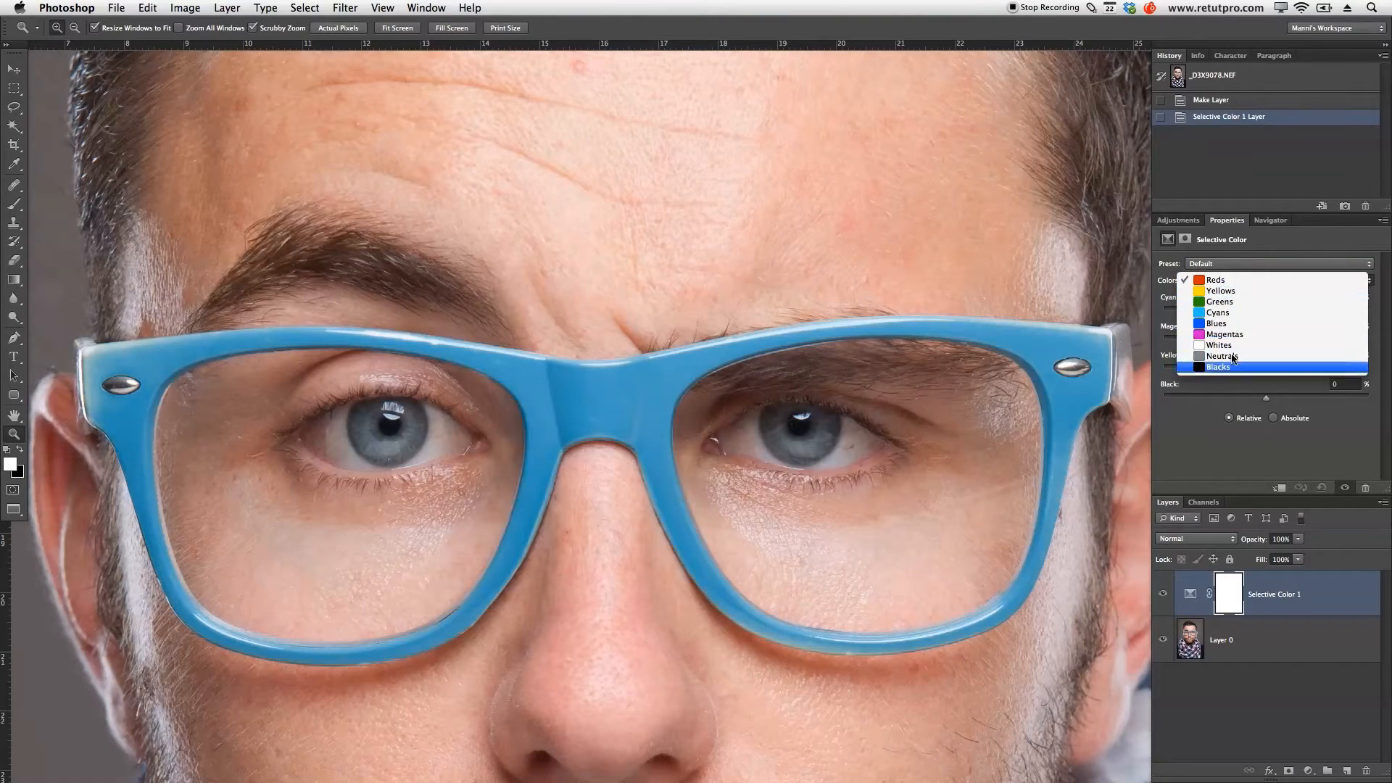
mouse_move(1222, 357)
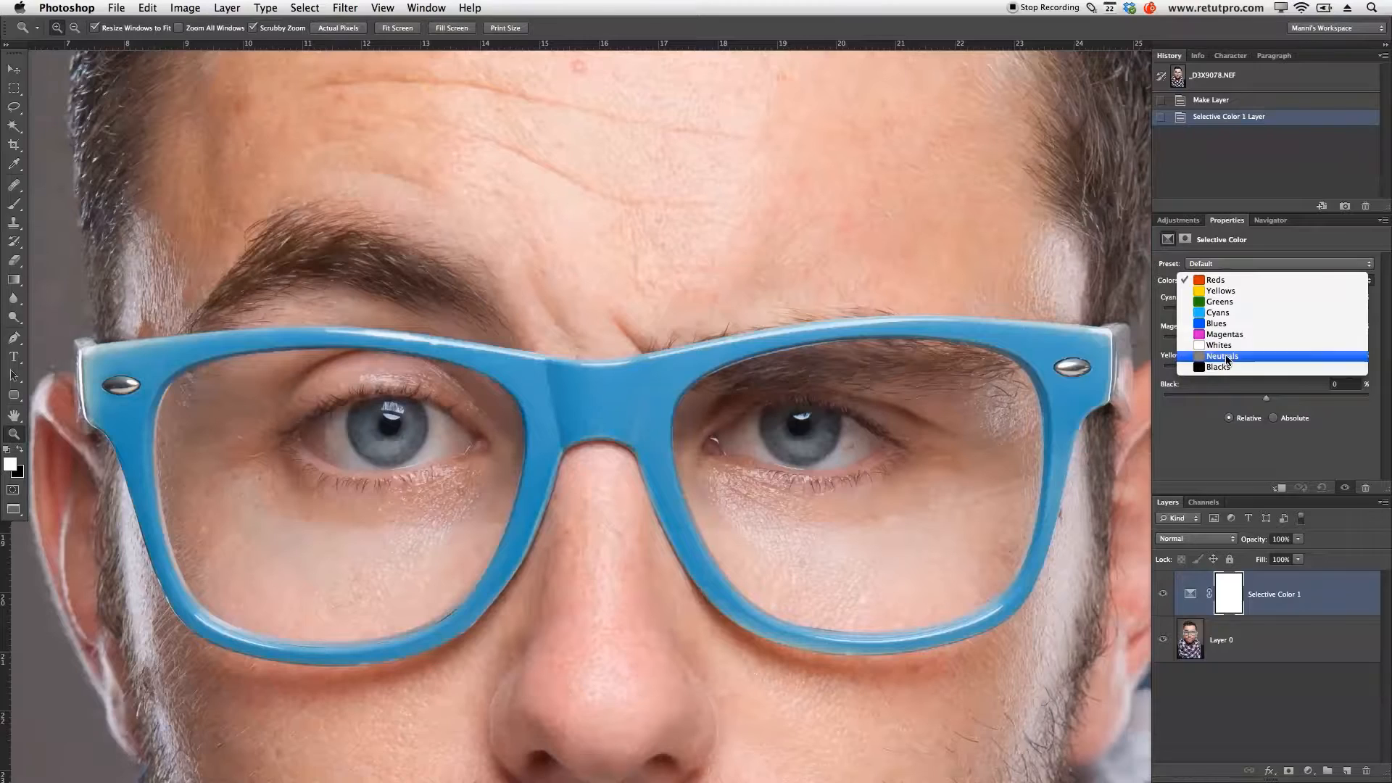
left_click(1222, 357)
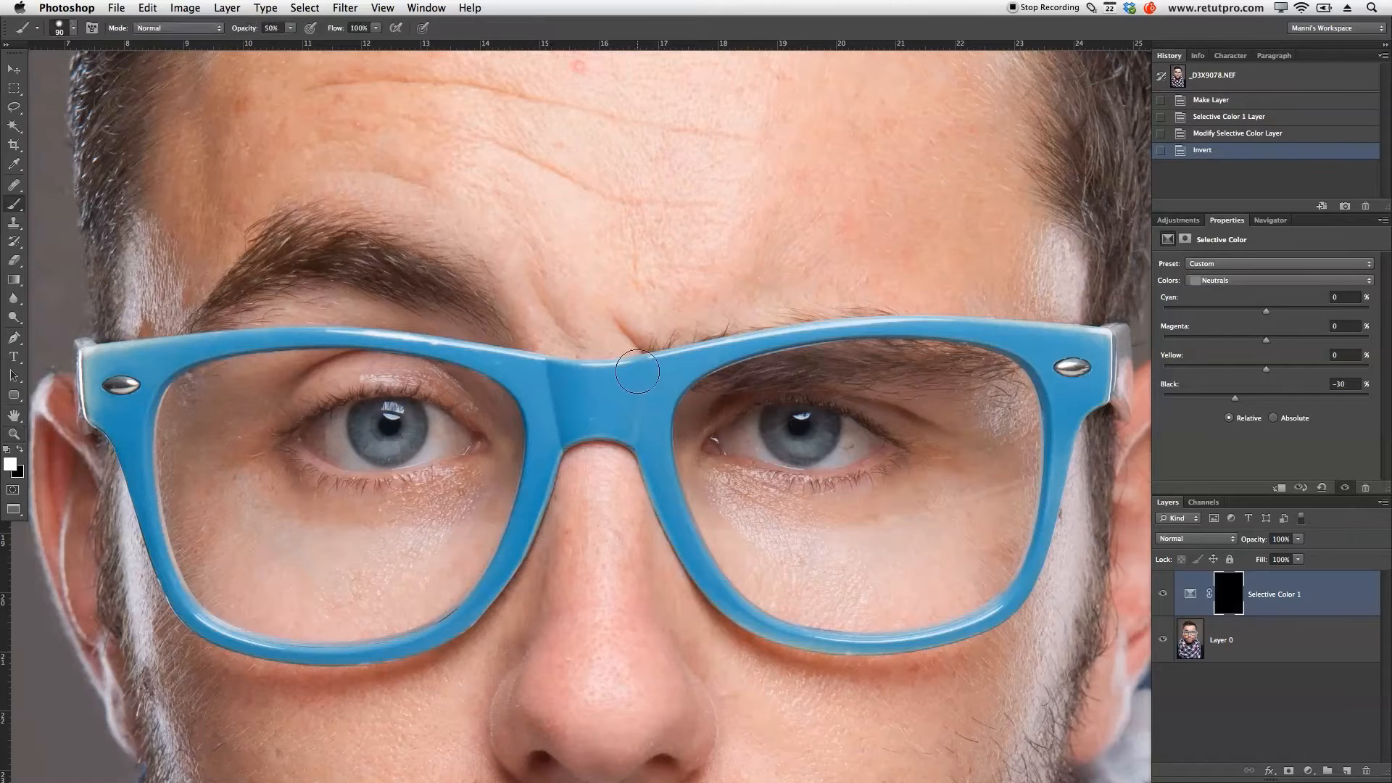
mouse_move(570, 370)
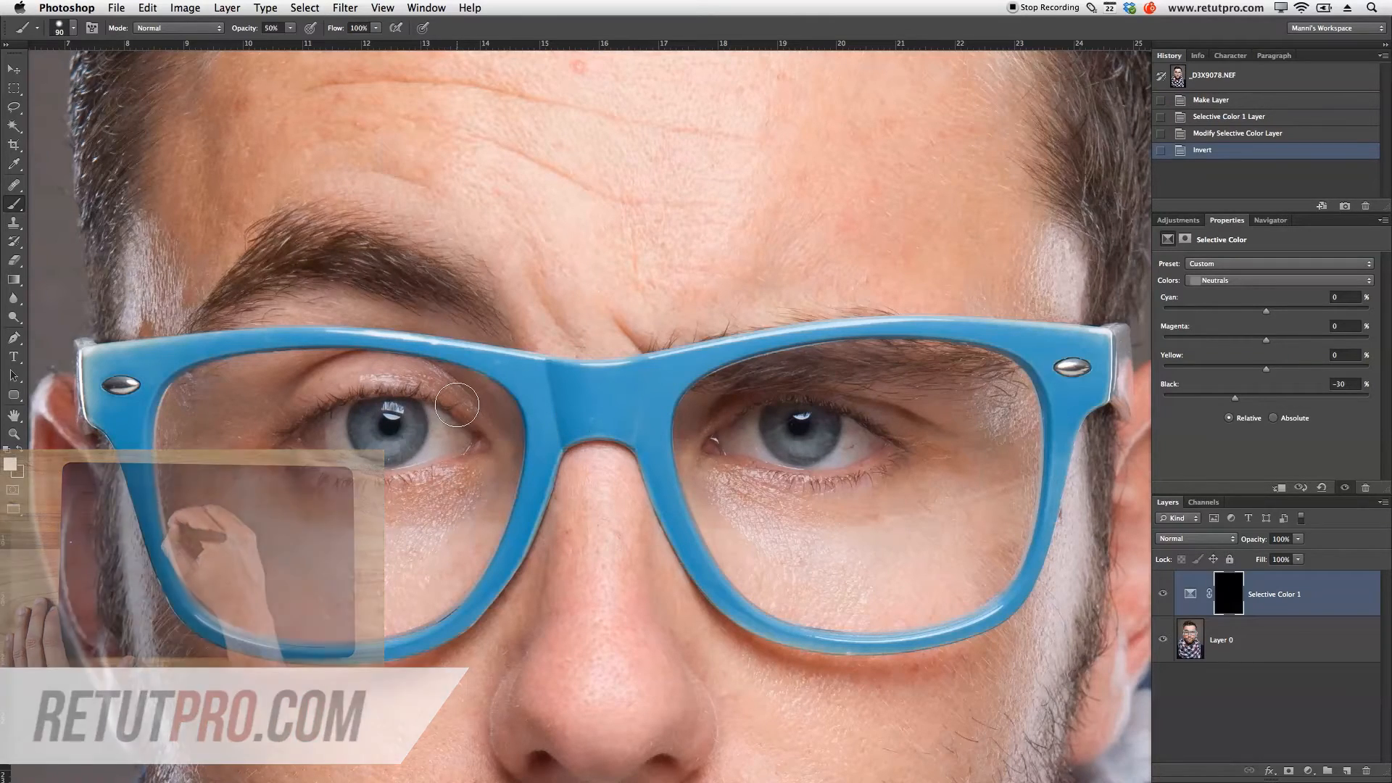
- Set the brush to about 90 px with 65% hardness for painting the mask
left_click(74, 28)
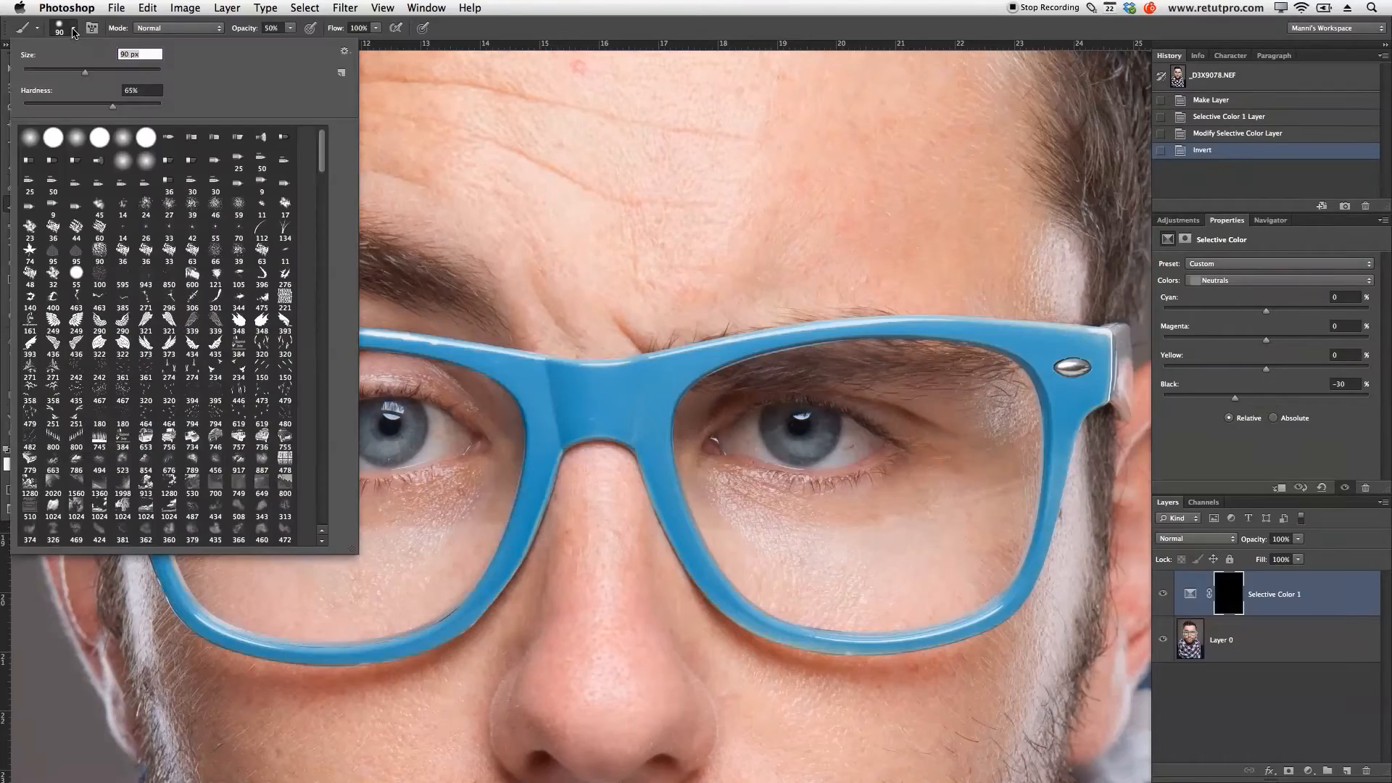
mouse_move(548, 220)
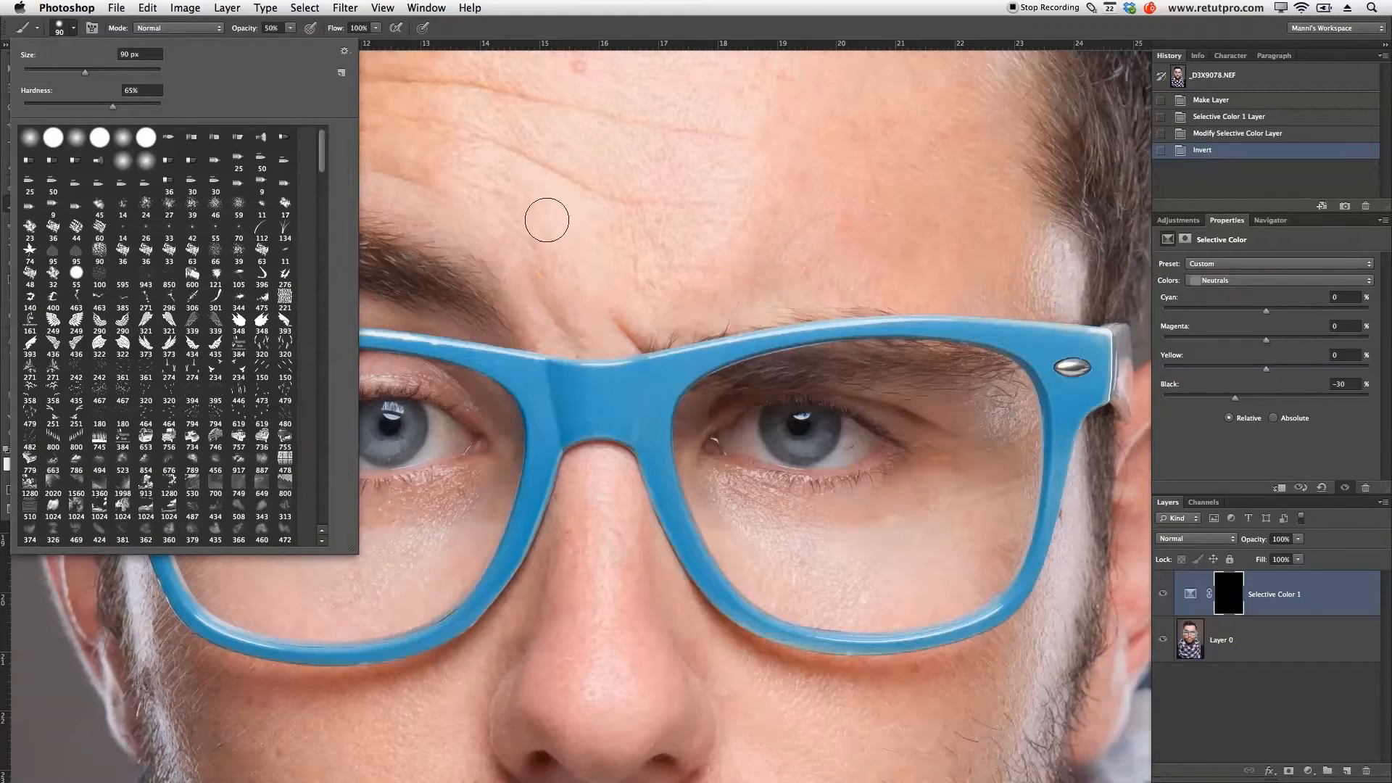
left_click(551, 323)
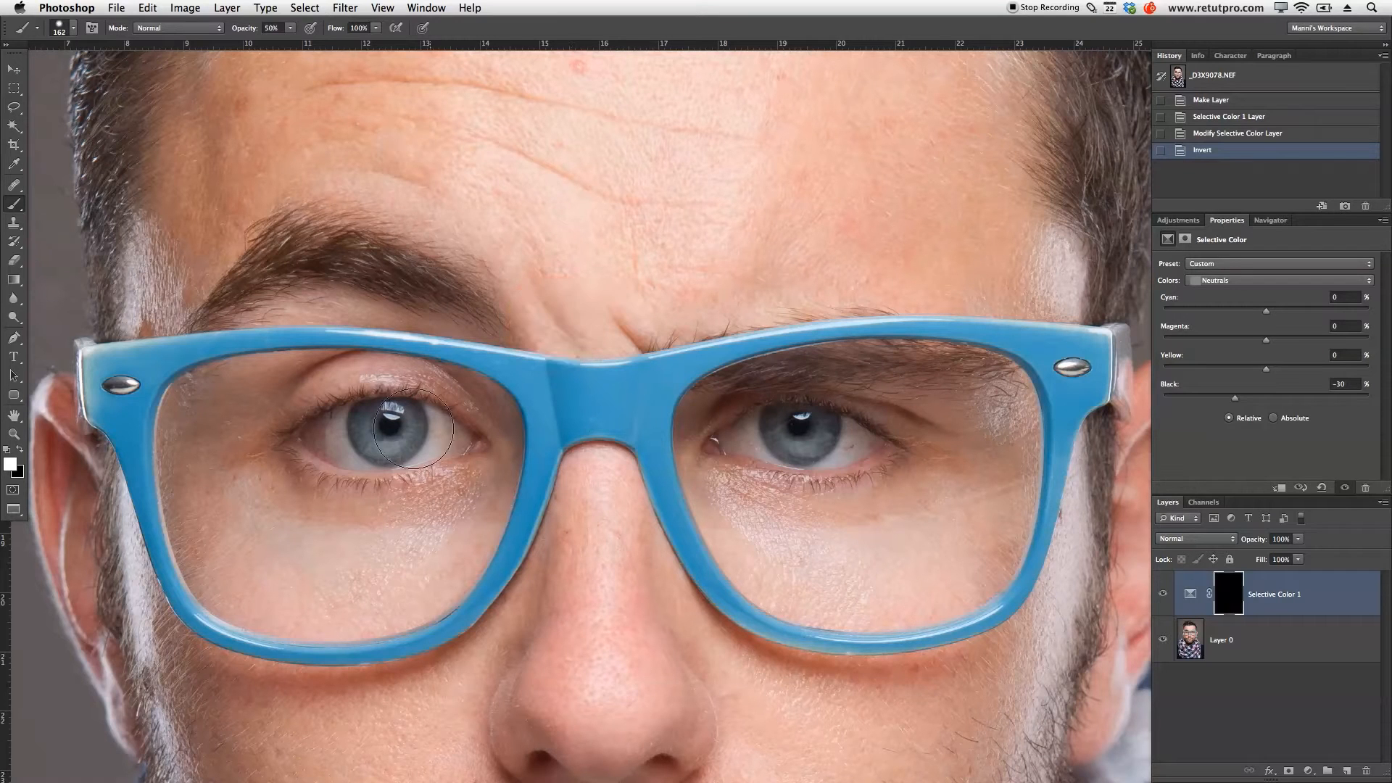
mouse_move(385, 431)
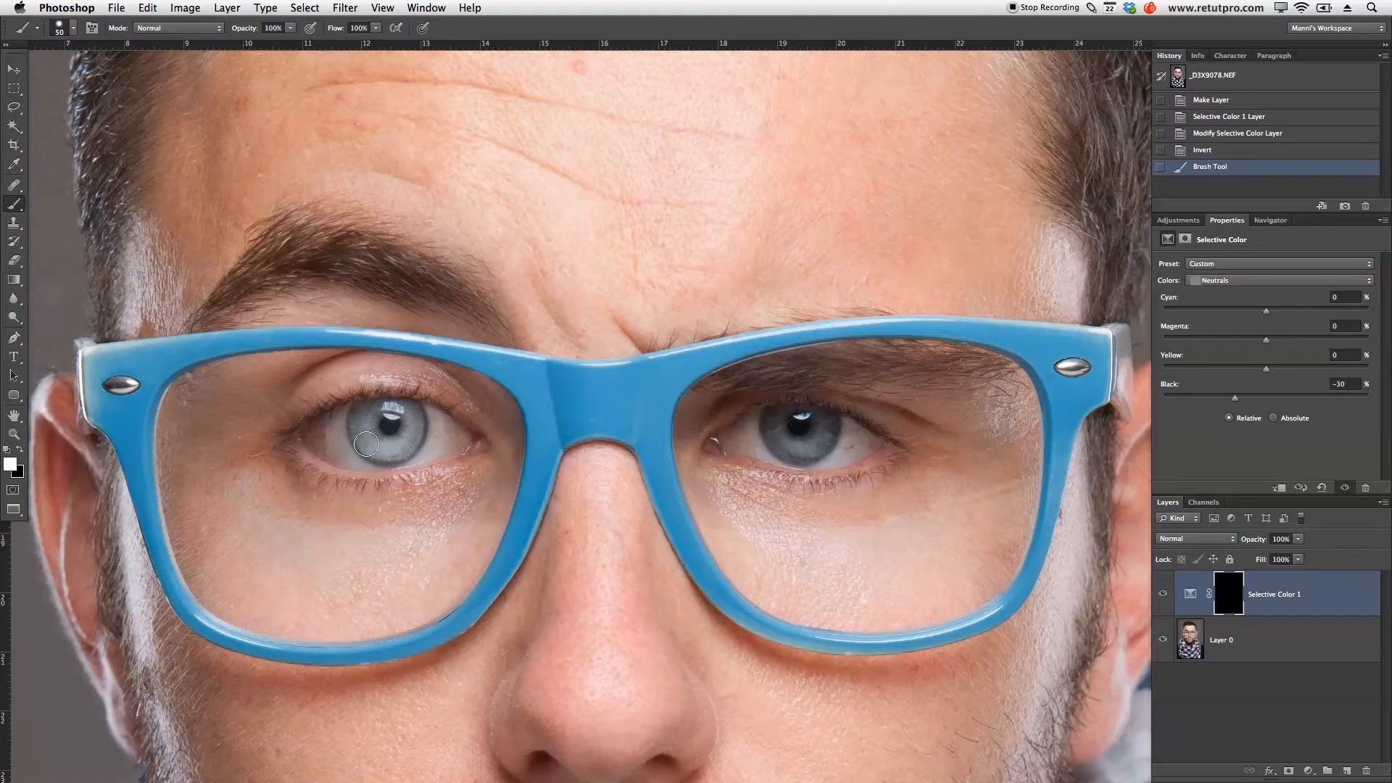
mouse_move(415, 416)
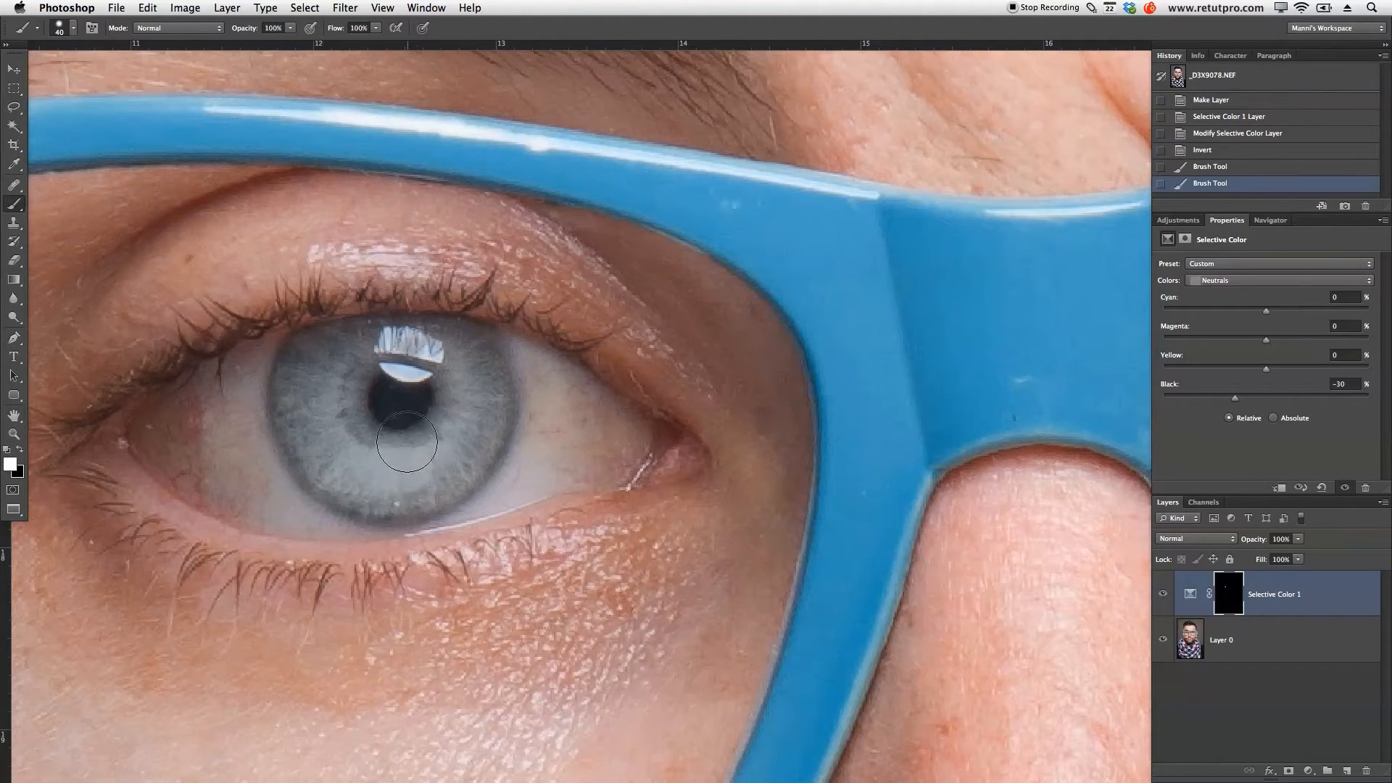
- Paint white on the mask to reveal the brightening on the left iris
left_click(404, 448)
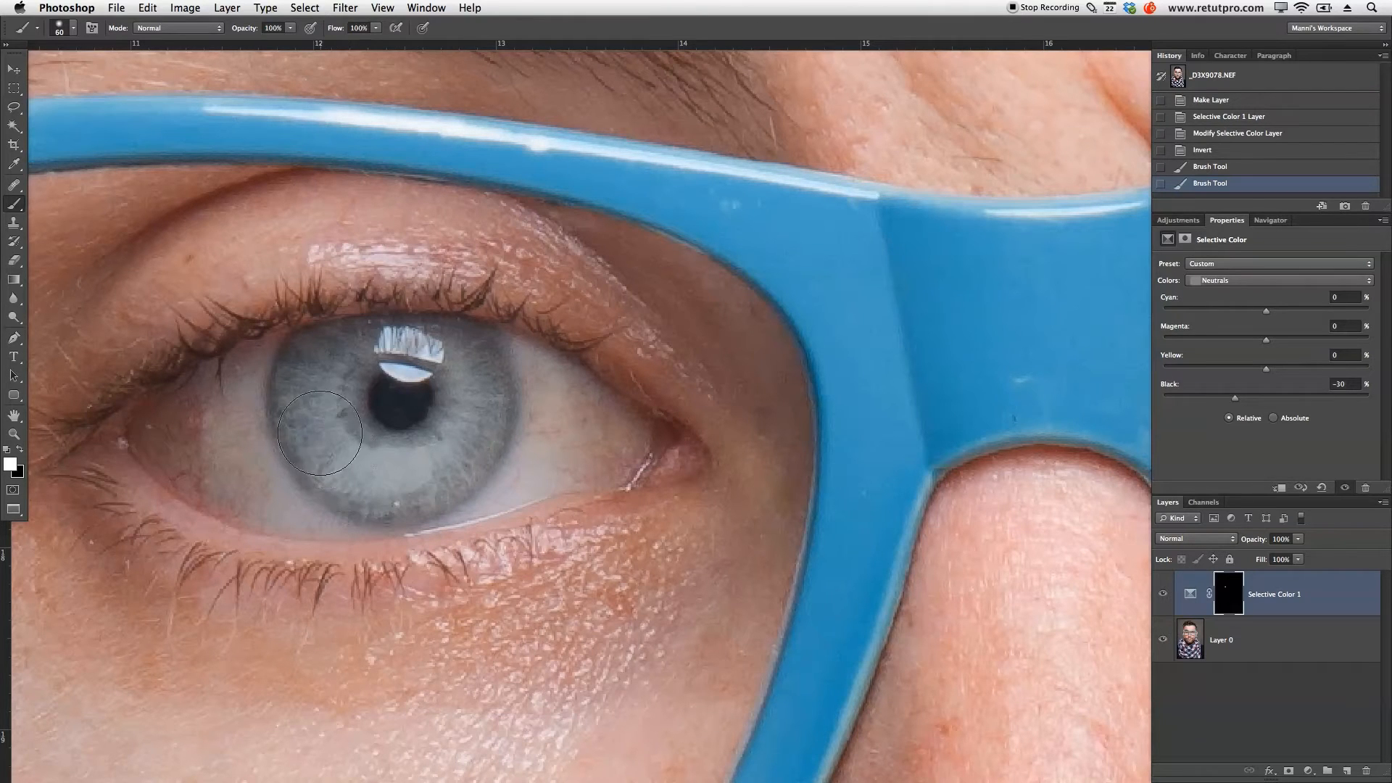
mouse_move(318, 377)
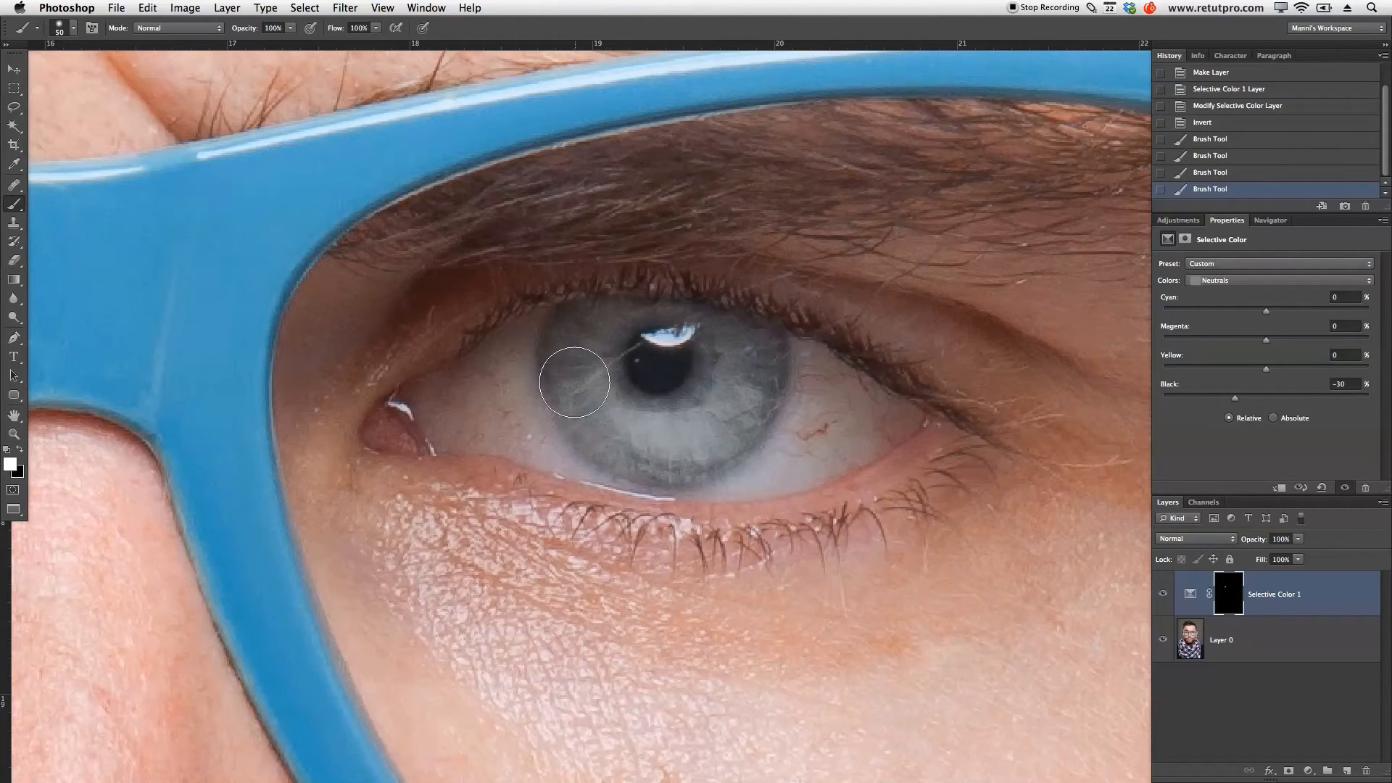
mouse_move(607, 338)
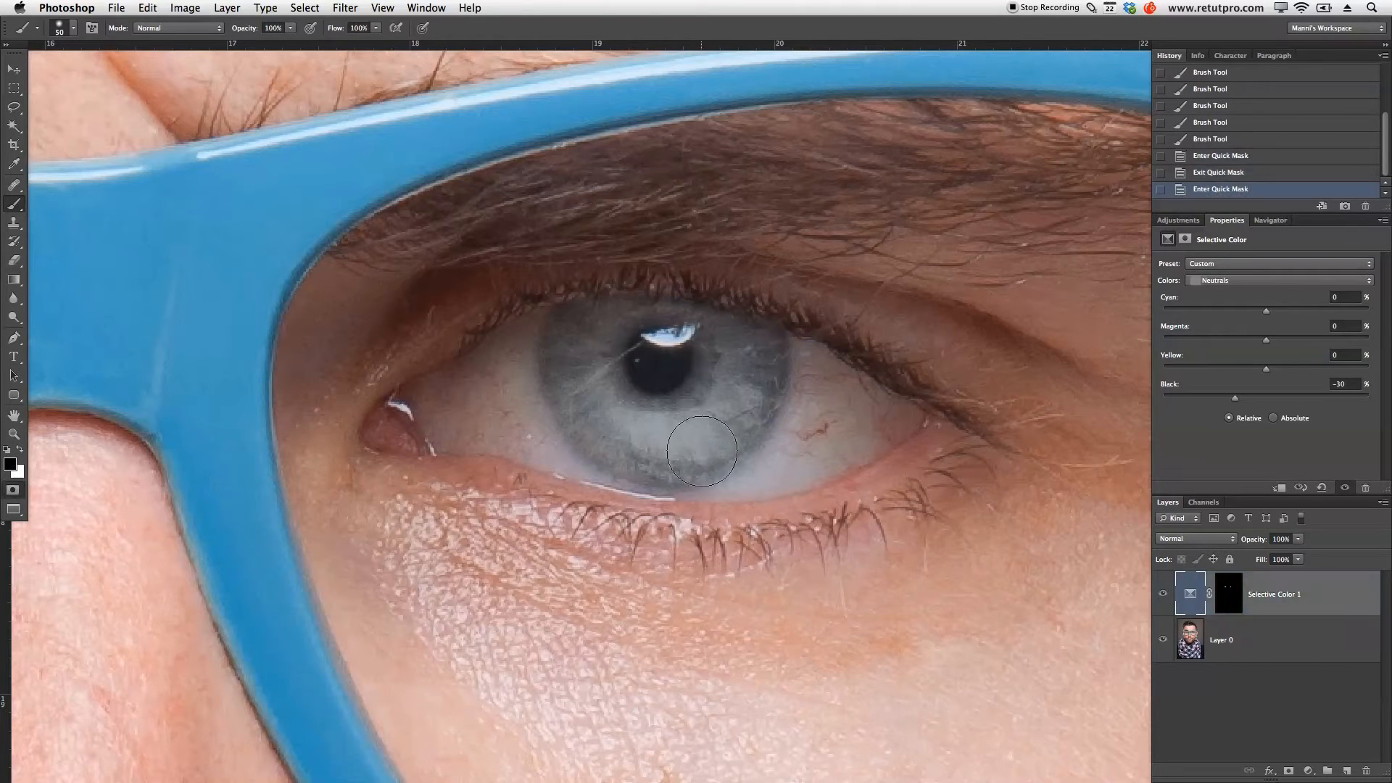
- Reveal the right iris, soften Neutrals Black to -8 and compare with the original
left_click(13, 319)
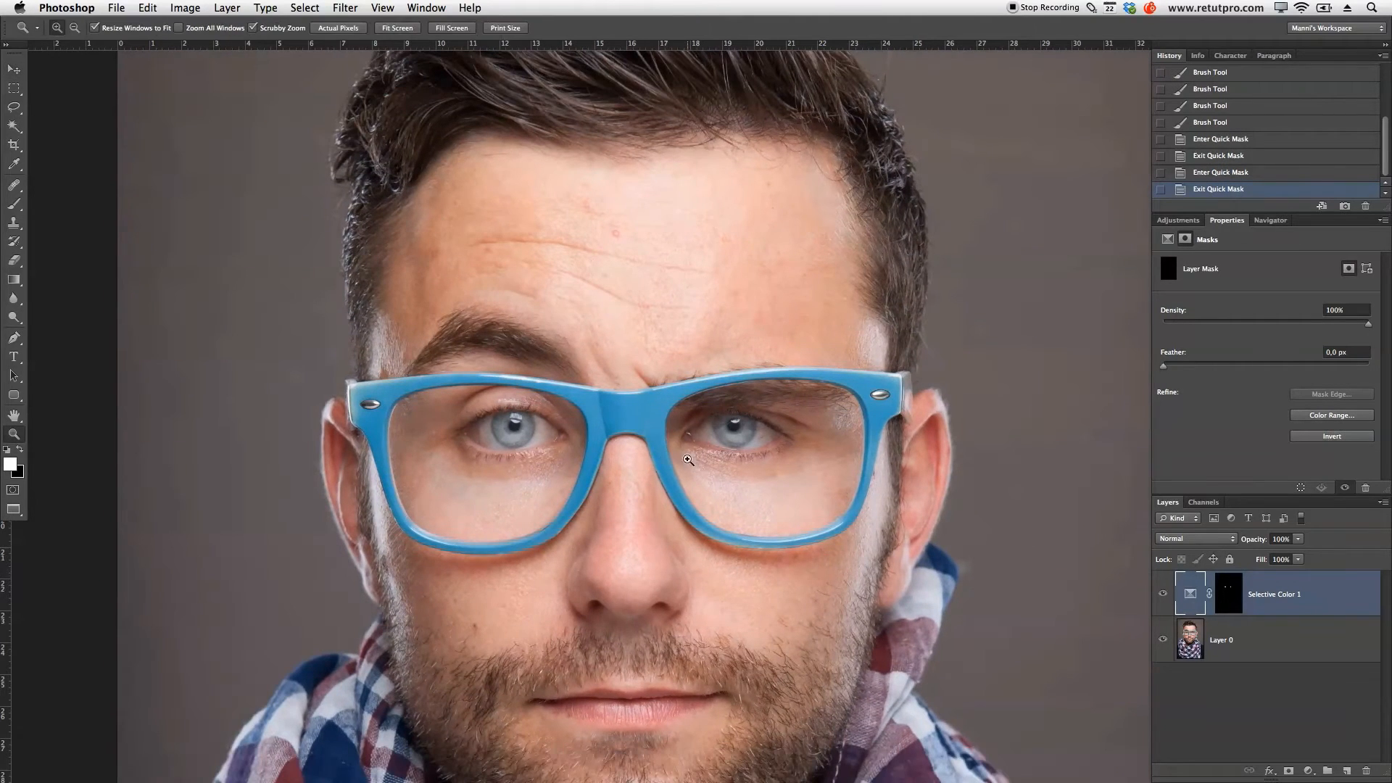
mouse_move(782, 429)
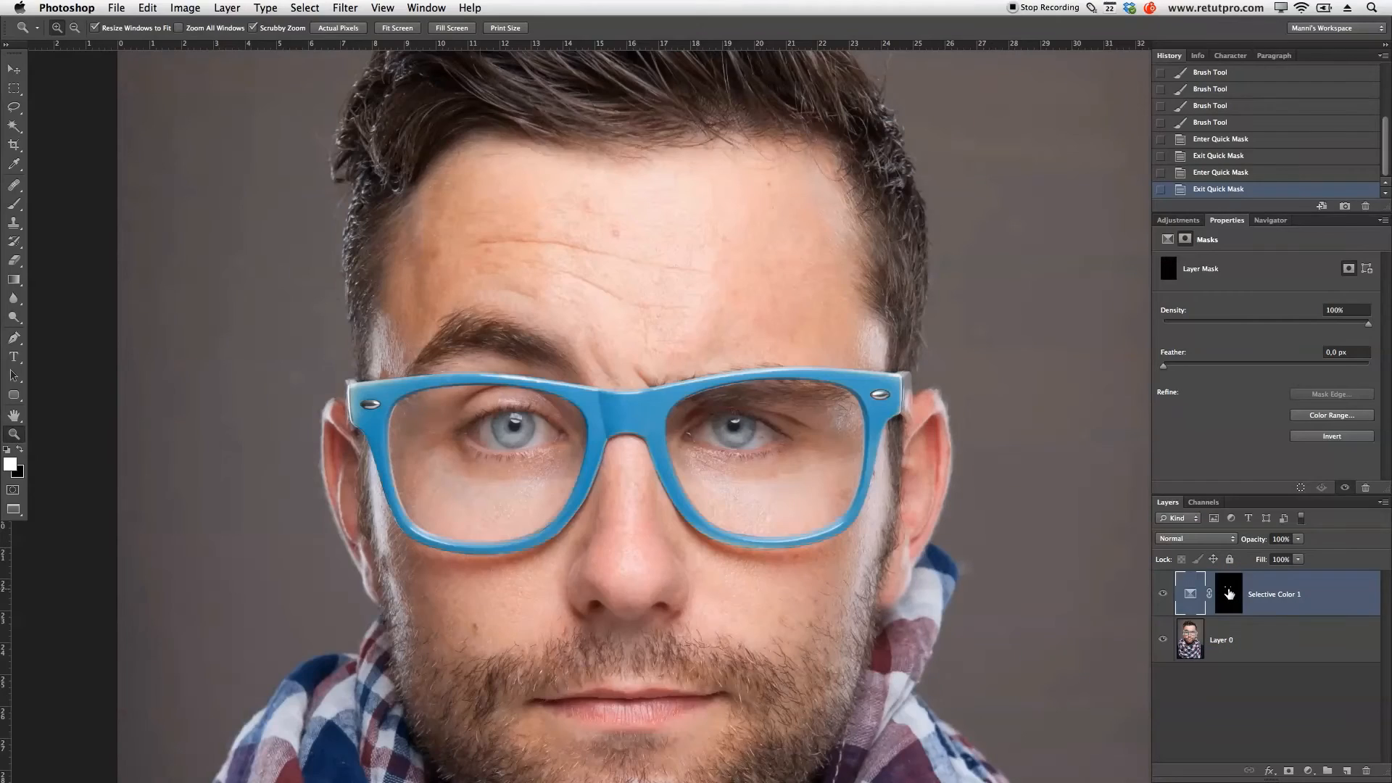
mouse_move(1229, 593)
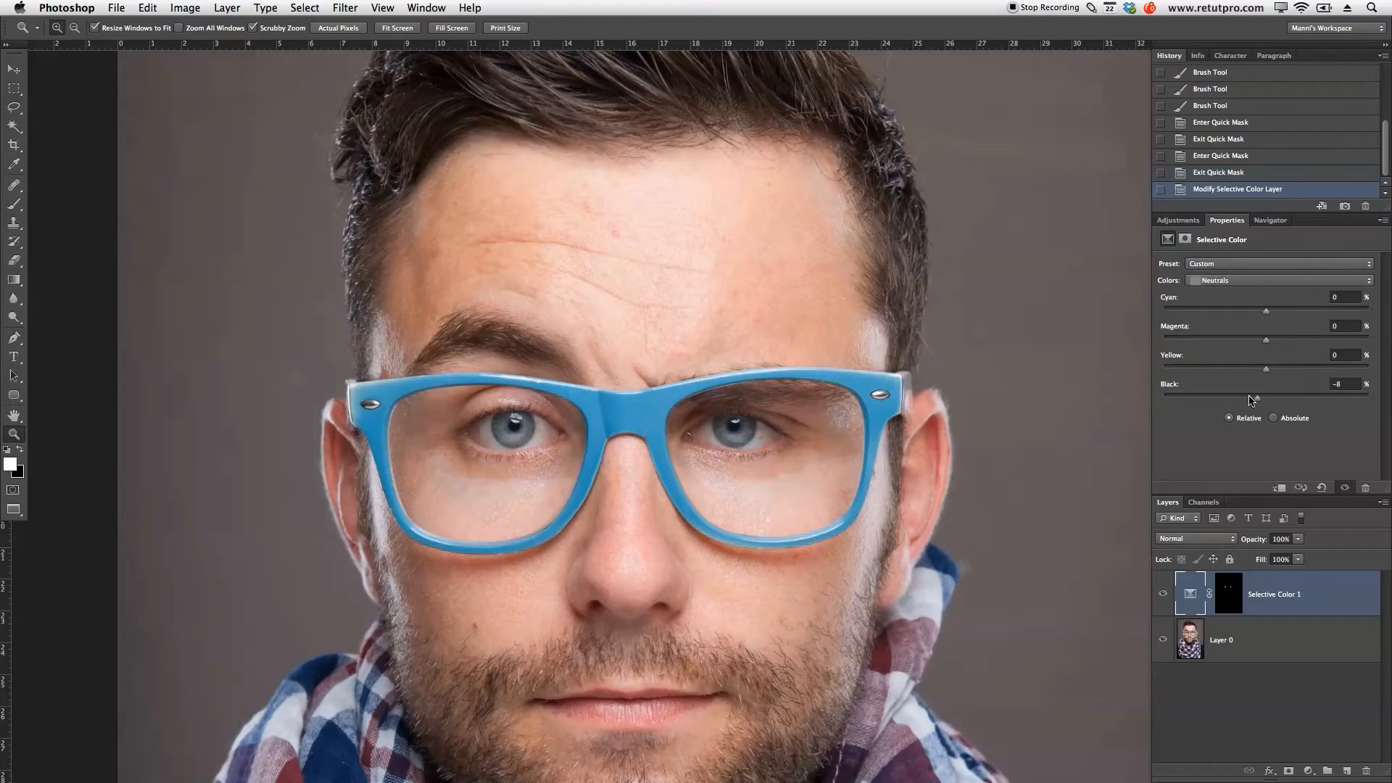
left_click(1161, 593)
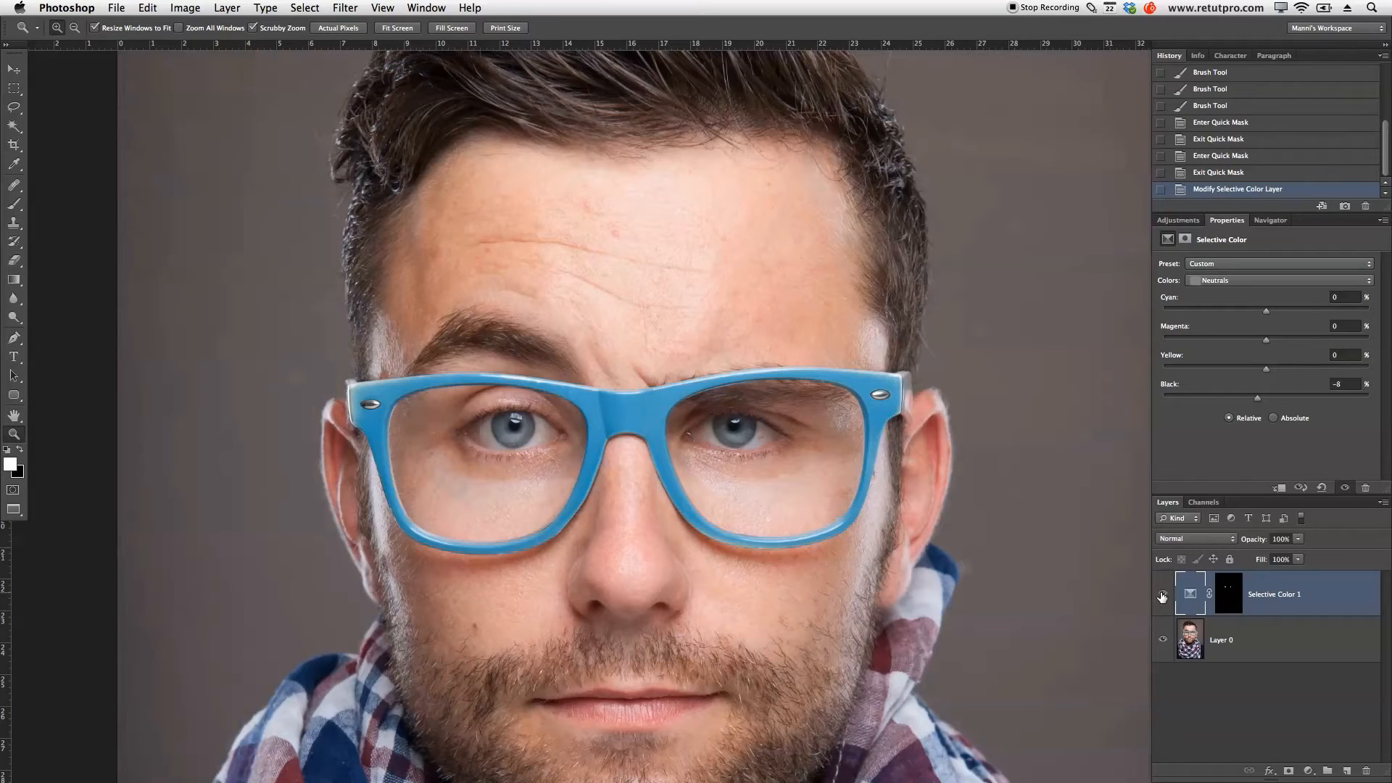
left_click(1162, 593)
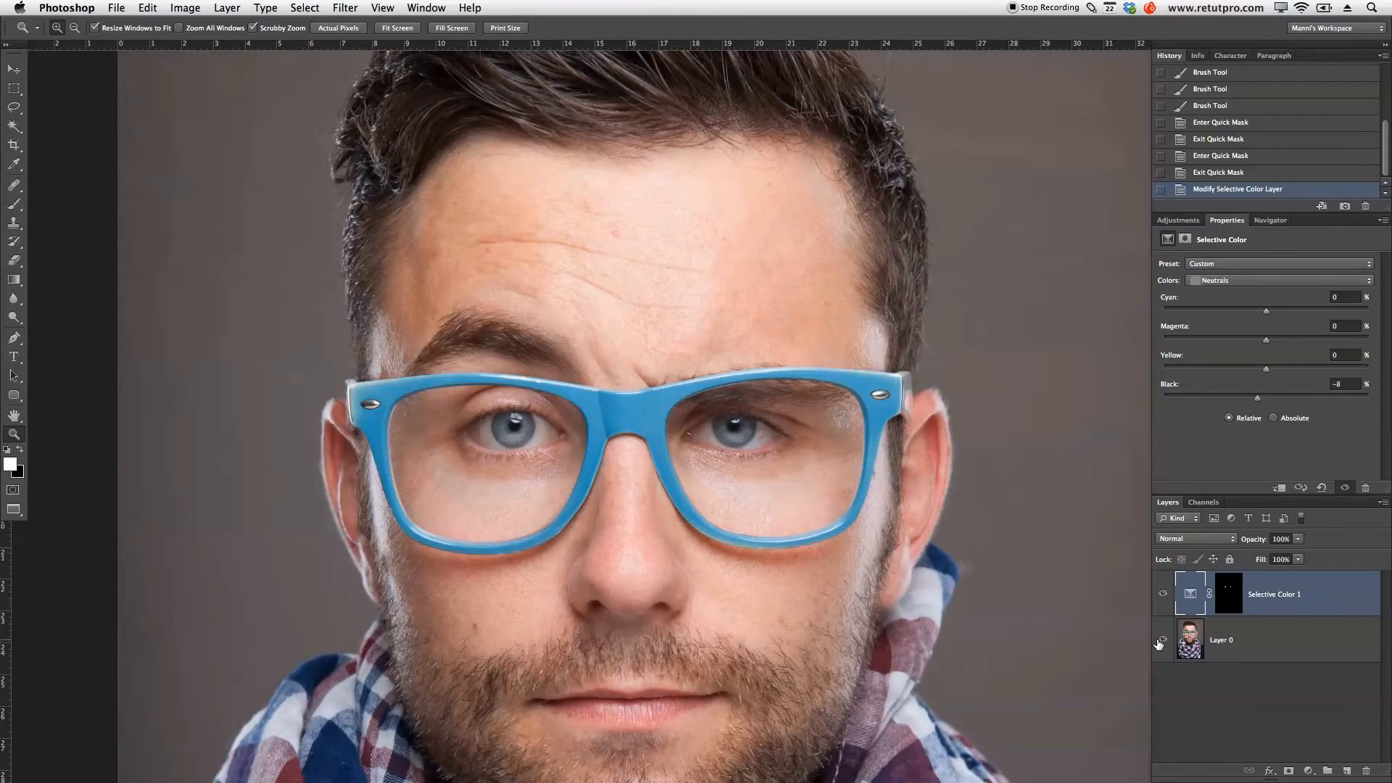
left_click(1161, 593)
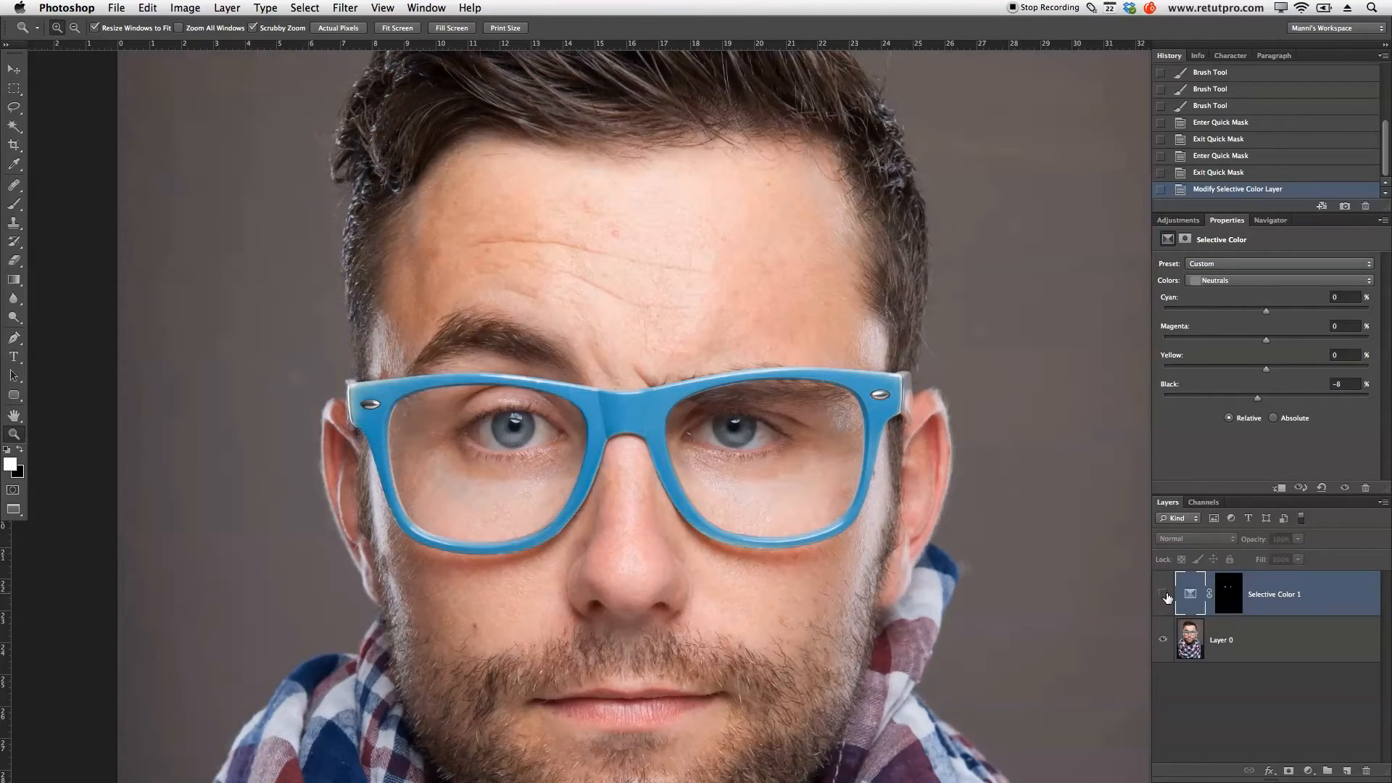
left_click(1162, 593)
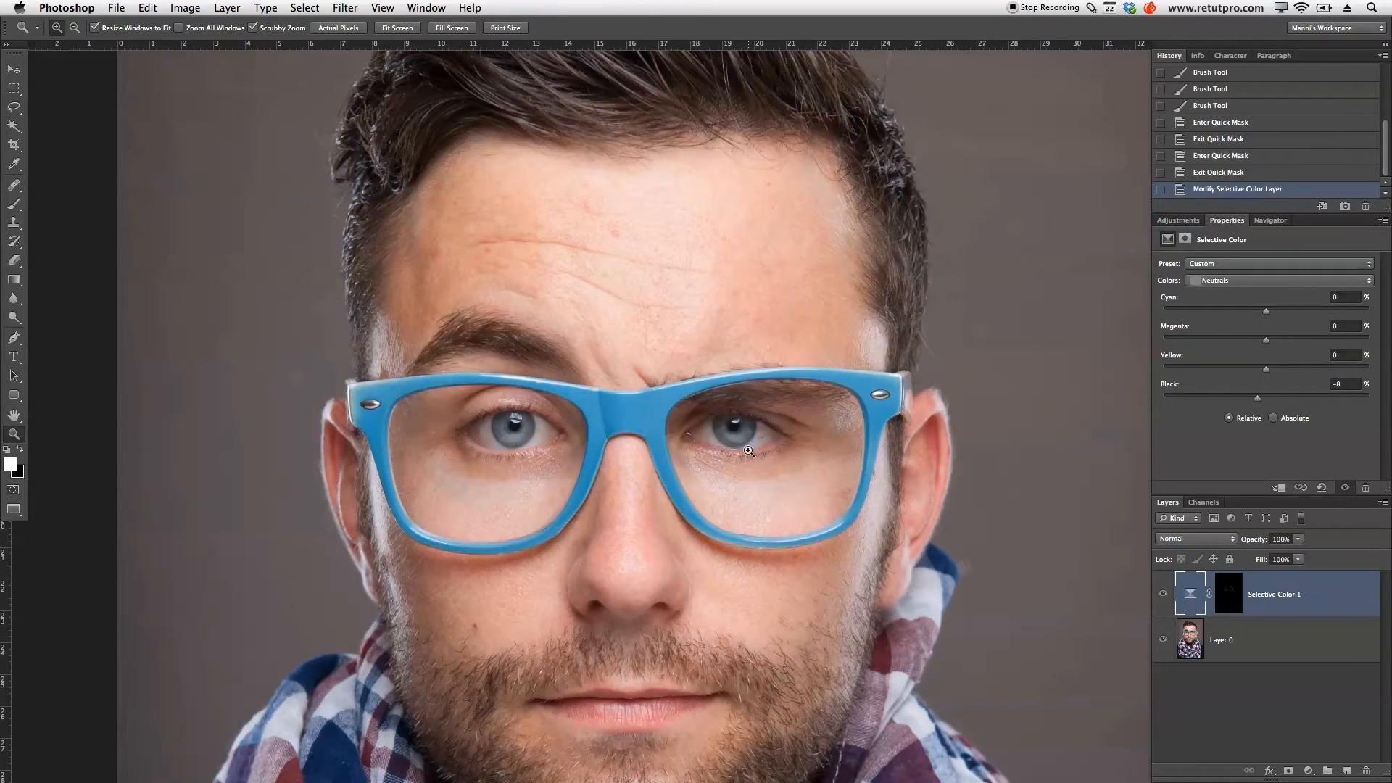
mouse_move(857, 468)
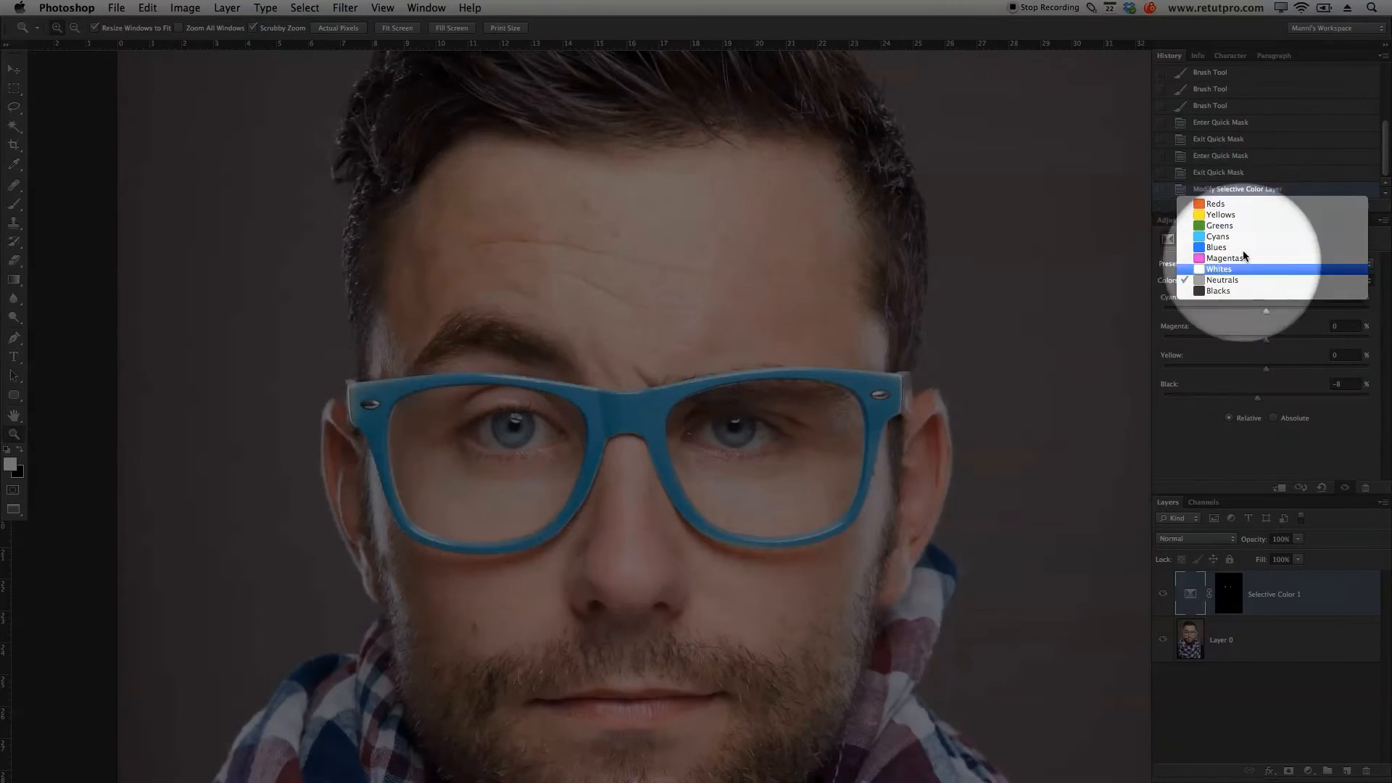
mouse_move(1237, 225)
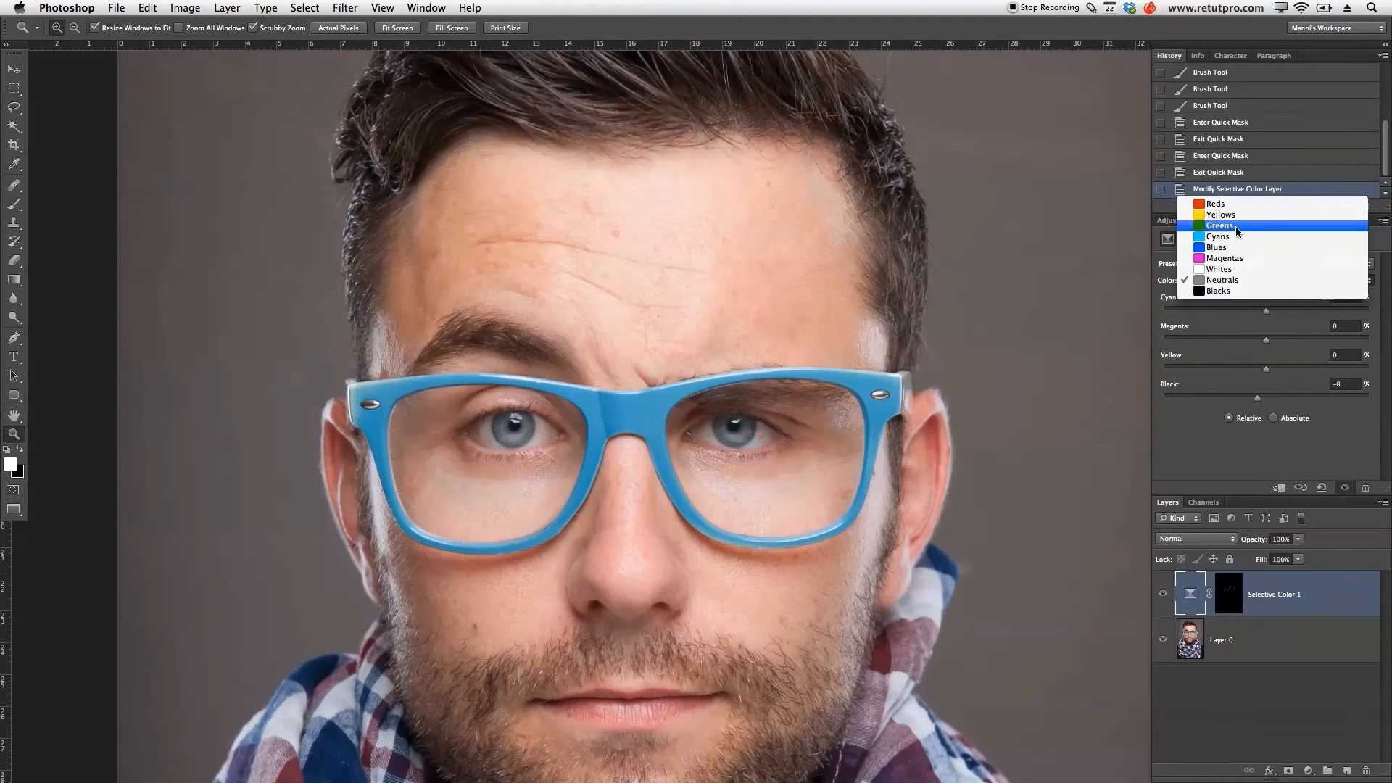
- Reconsider the colour range, keeping Neutrals selected
left_click(1224, 280)
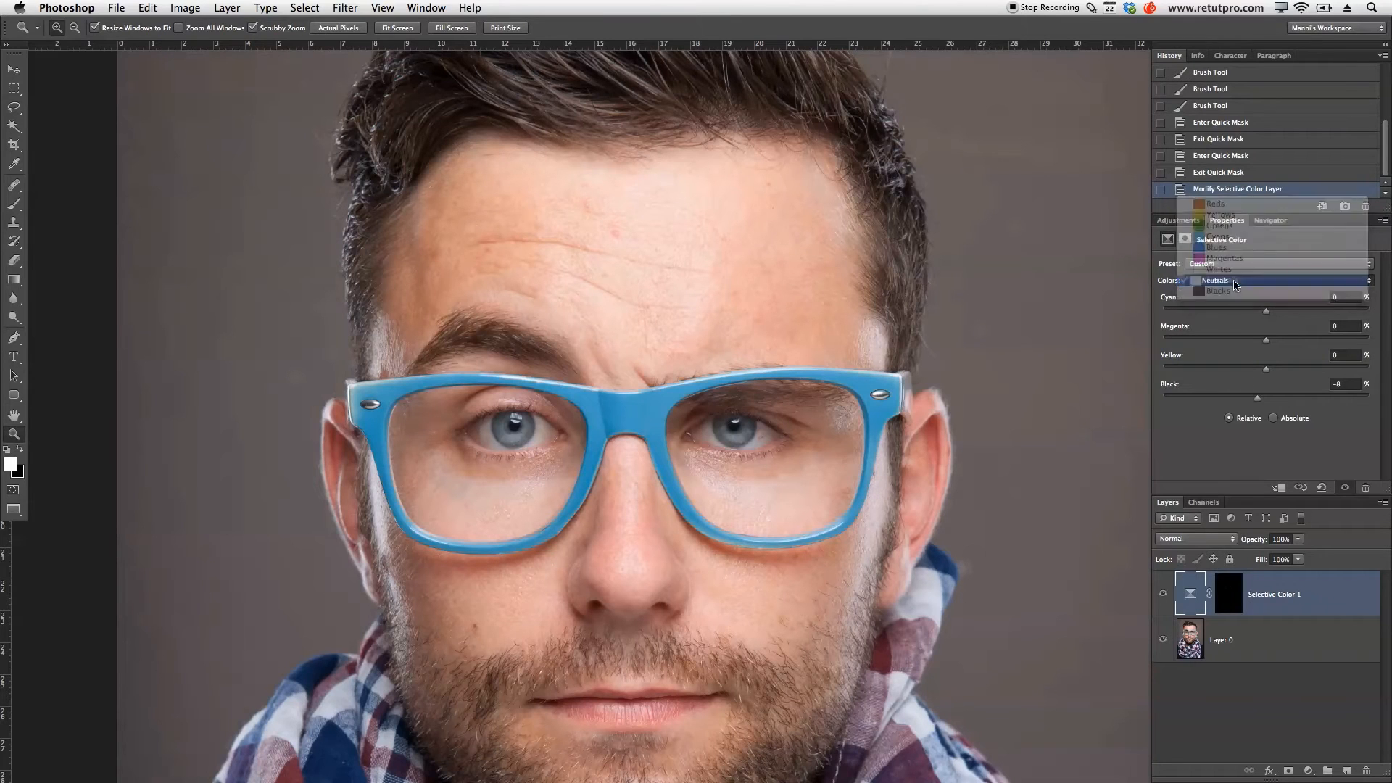
left_click(1215, 280)
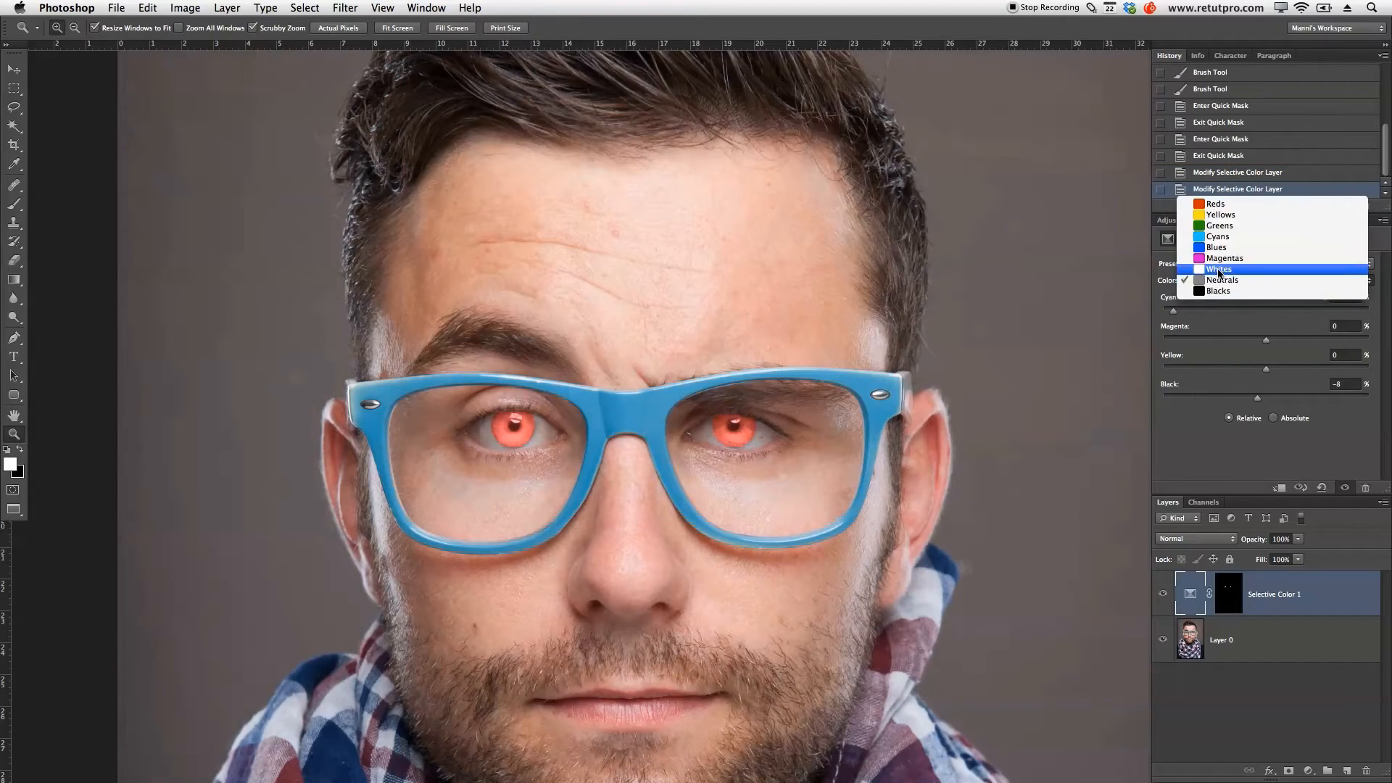
- Push Neutrals to Cyan +23, Magenta +8, Yellow -8 and compare against the original eyes
left_click(1223, 280)
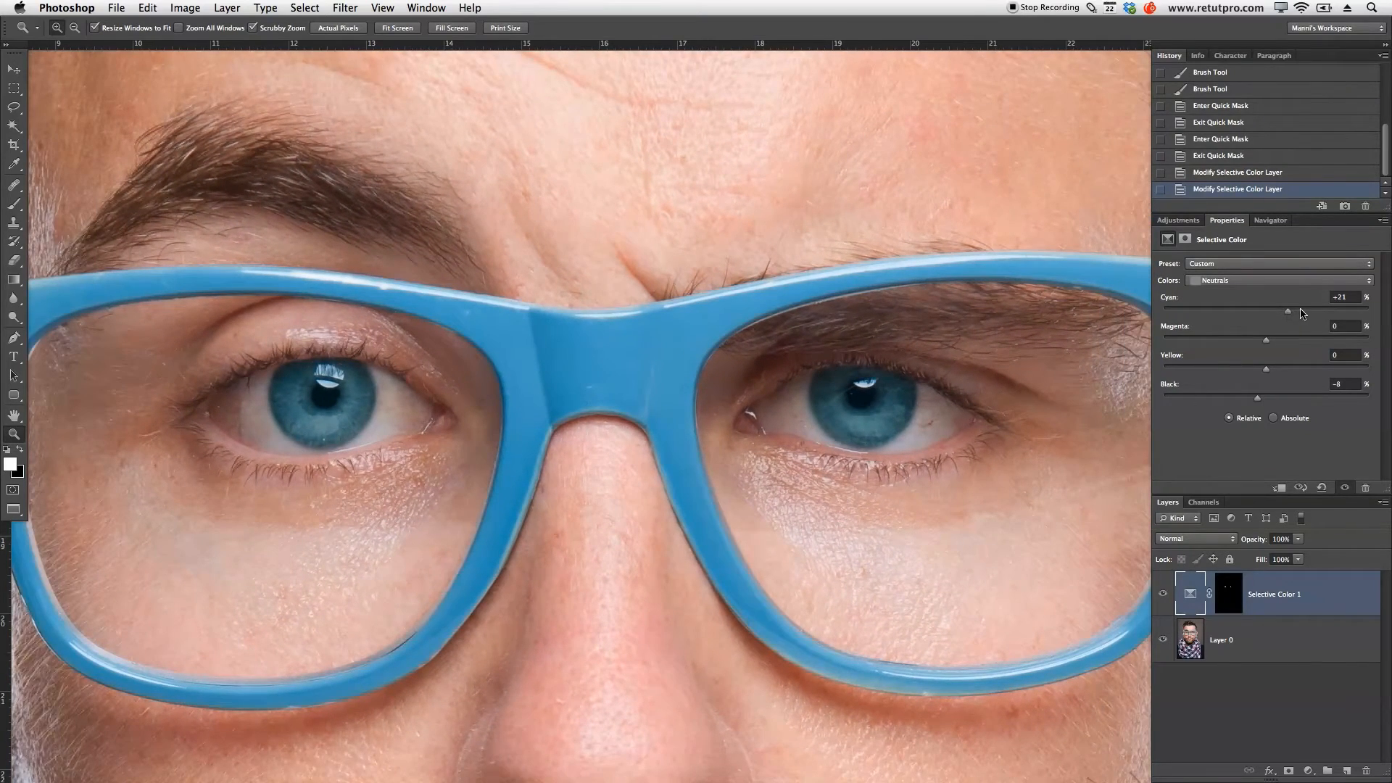
mouse_move(1267, 345)
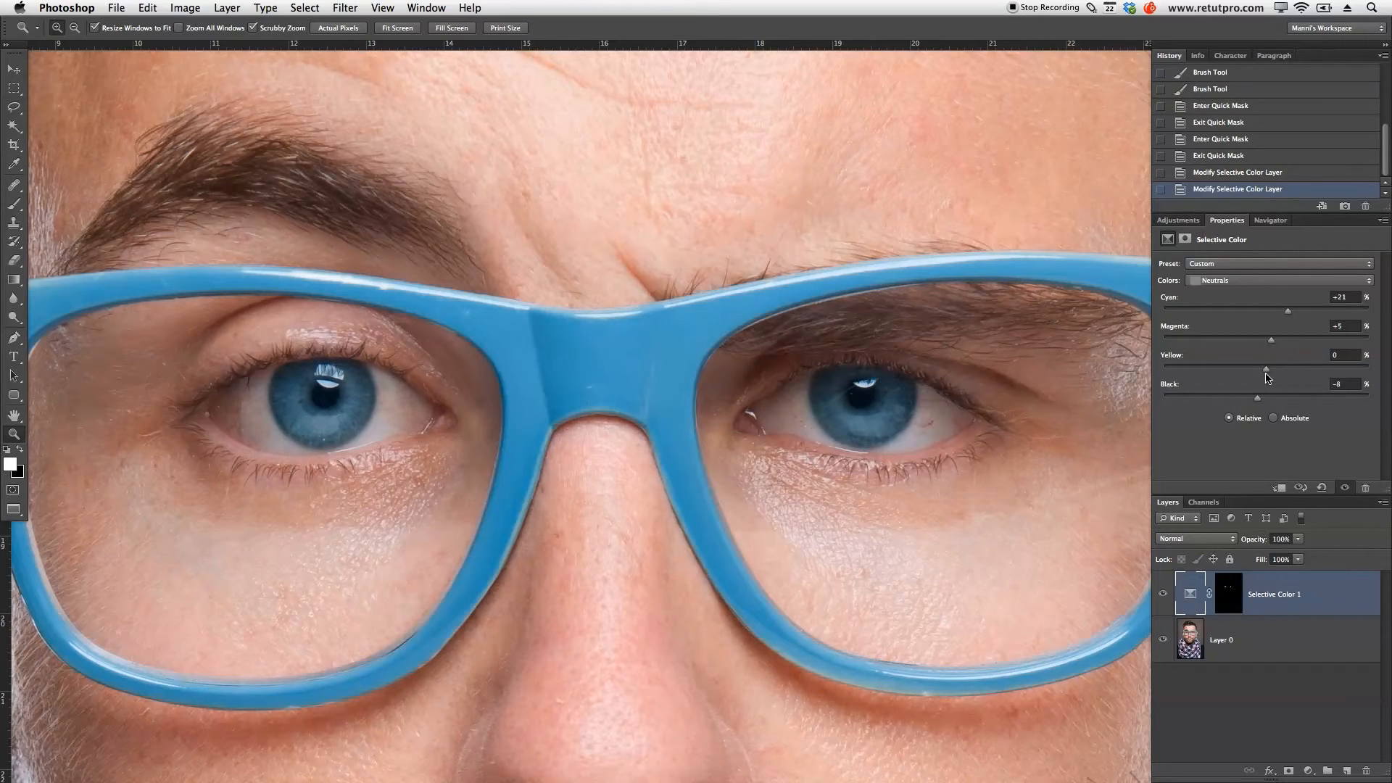
mouse_move(1259, 373)
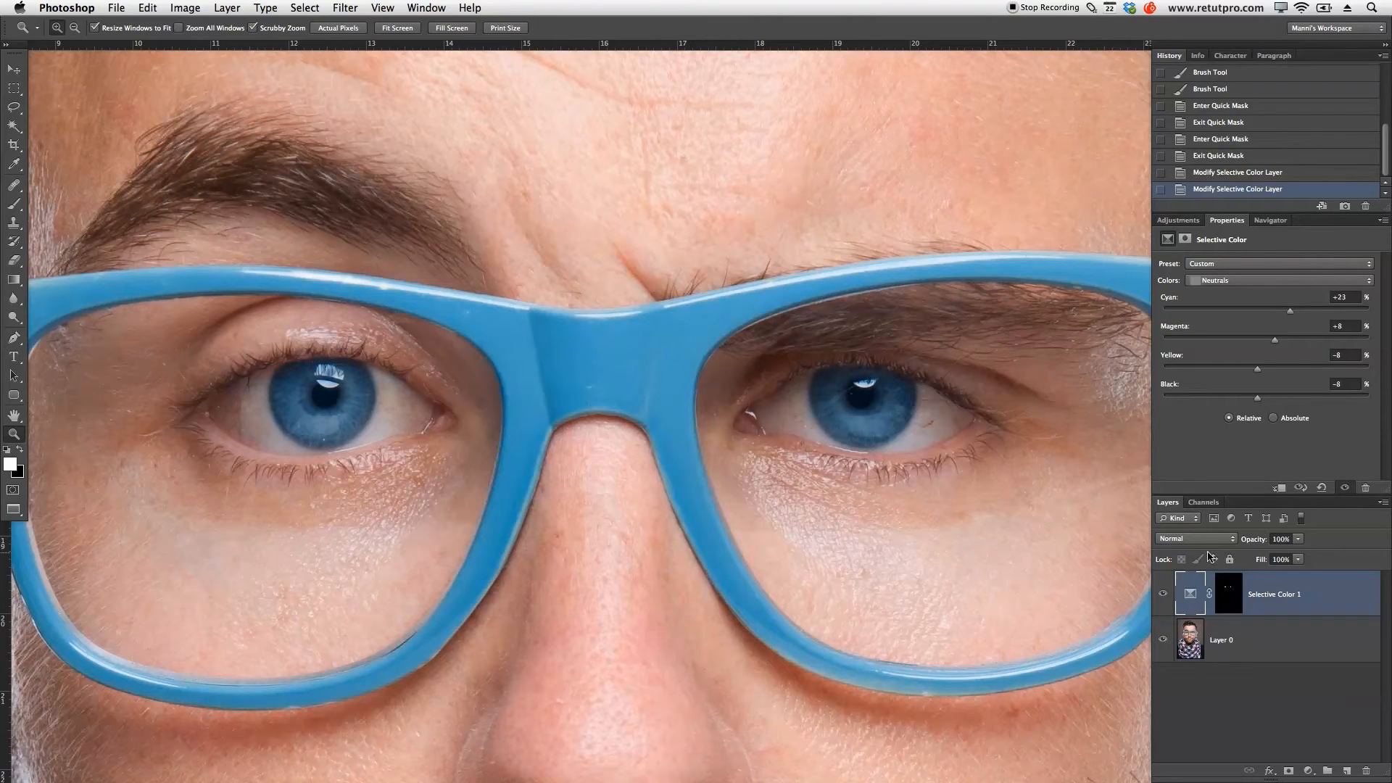
left_click(1163, 594)
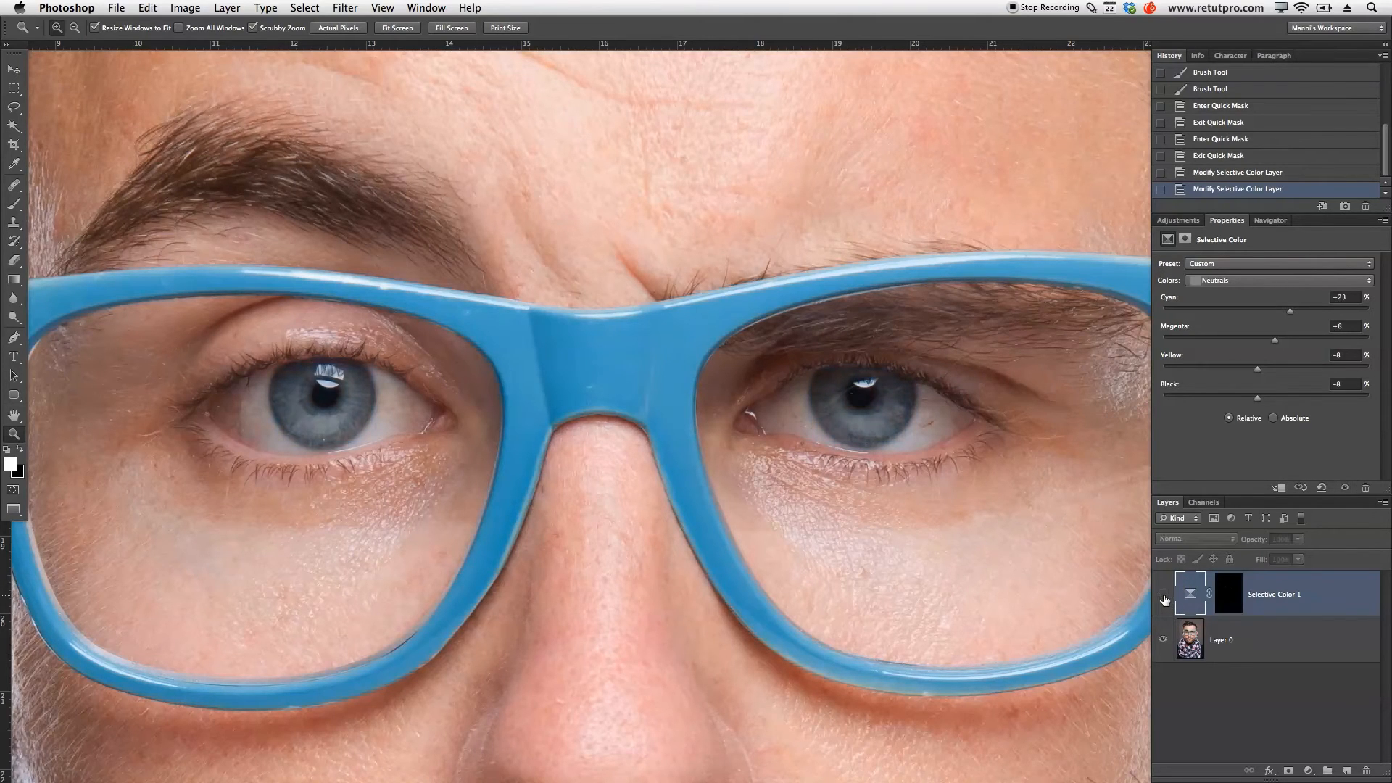
left_click(1164, 595)
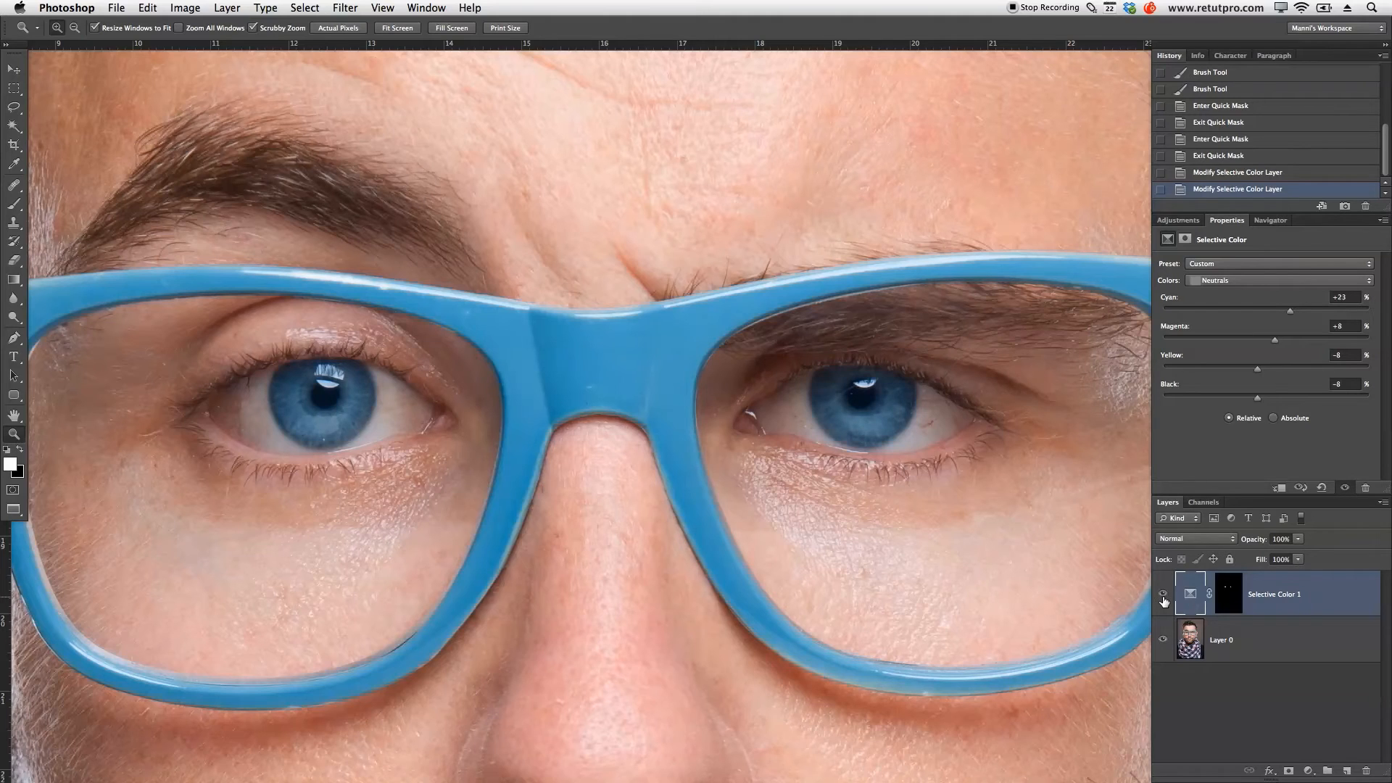
left_click(1162, 593)
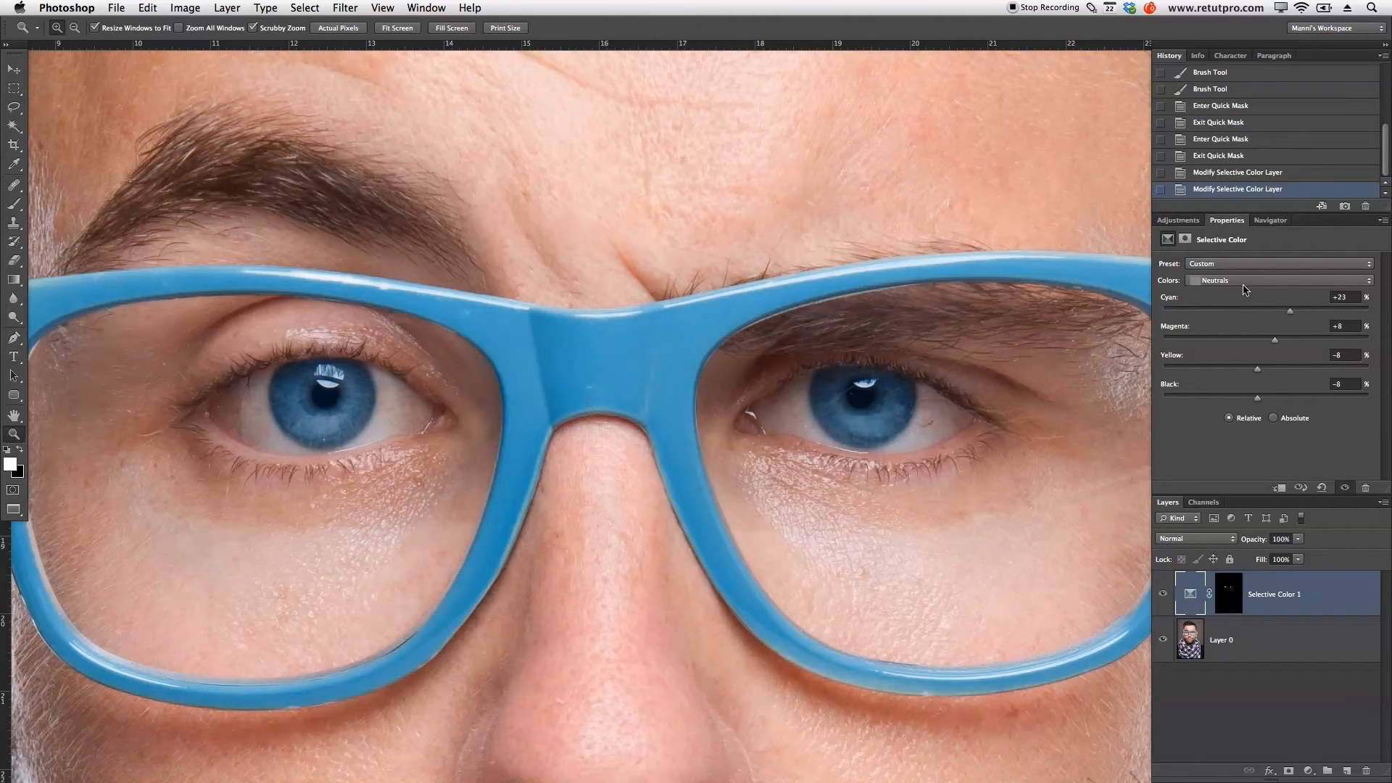
mouse_move(1254, 402)
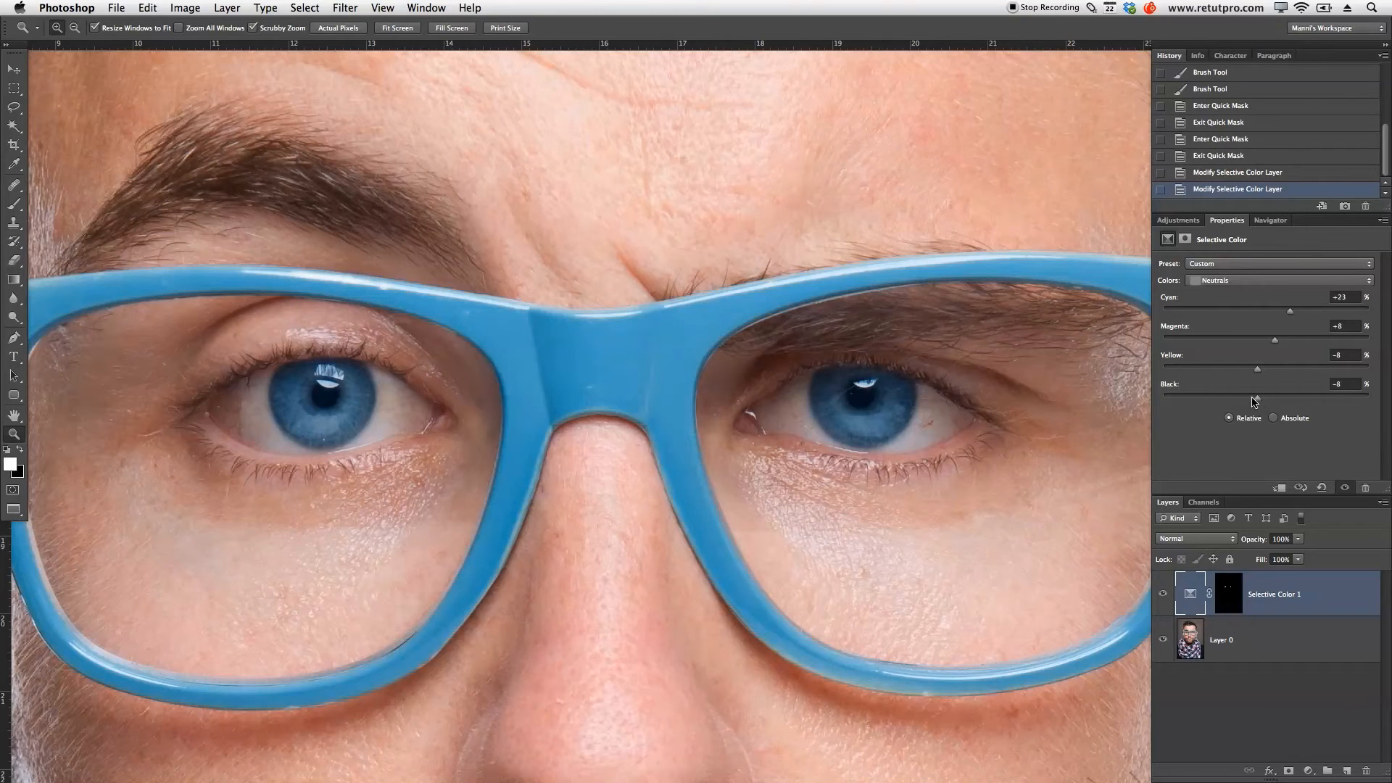
mouse_move(1216, 278)
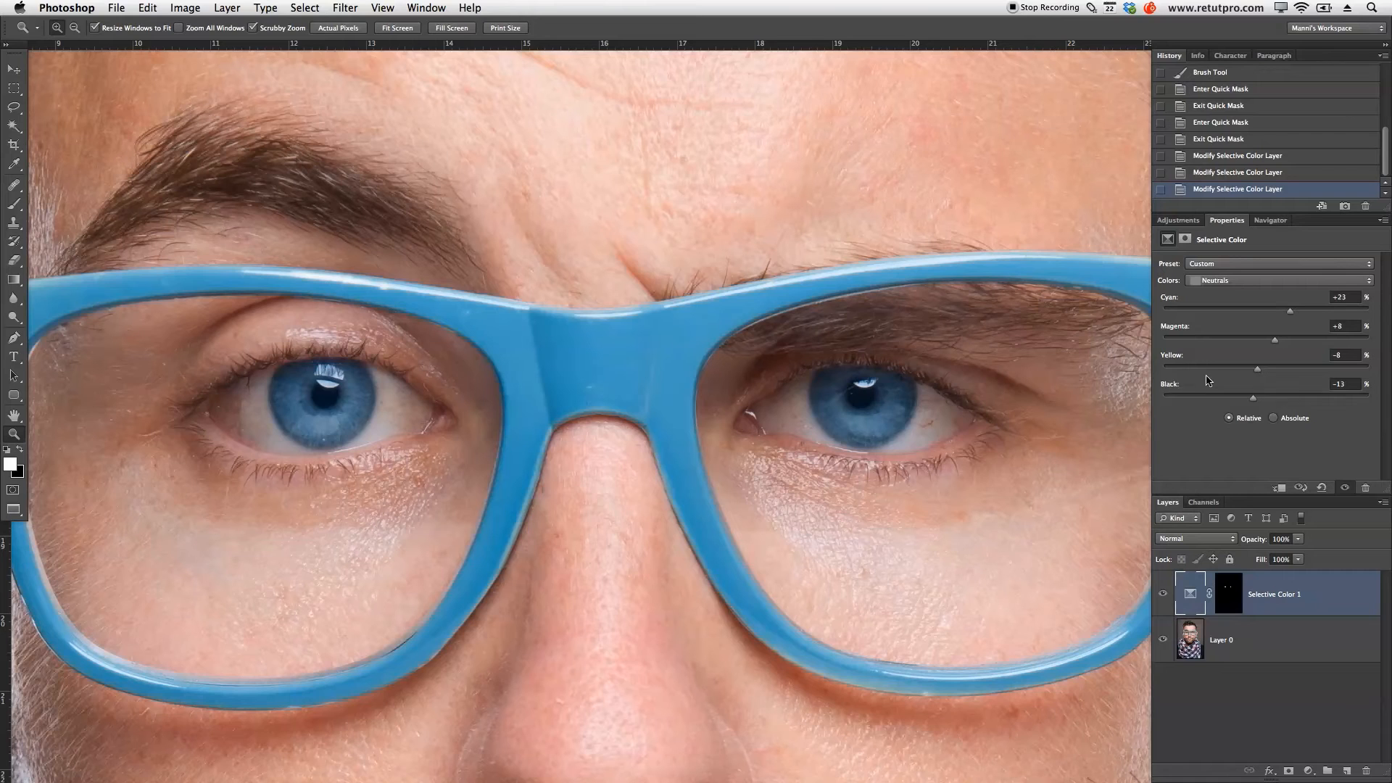
- Switch the Selective Color adjustment to the Blacks range
left_click(1278, 280)
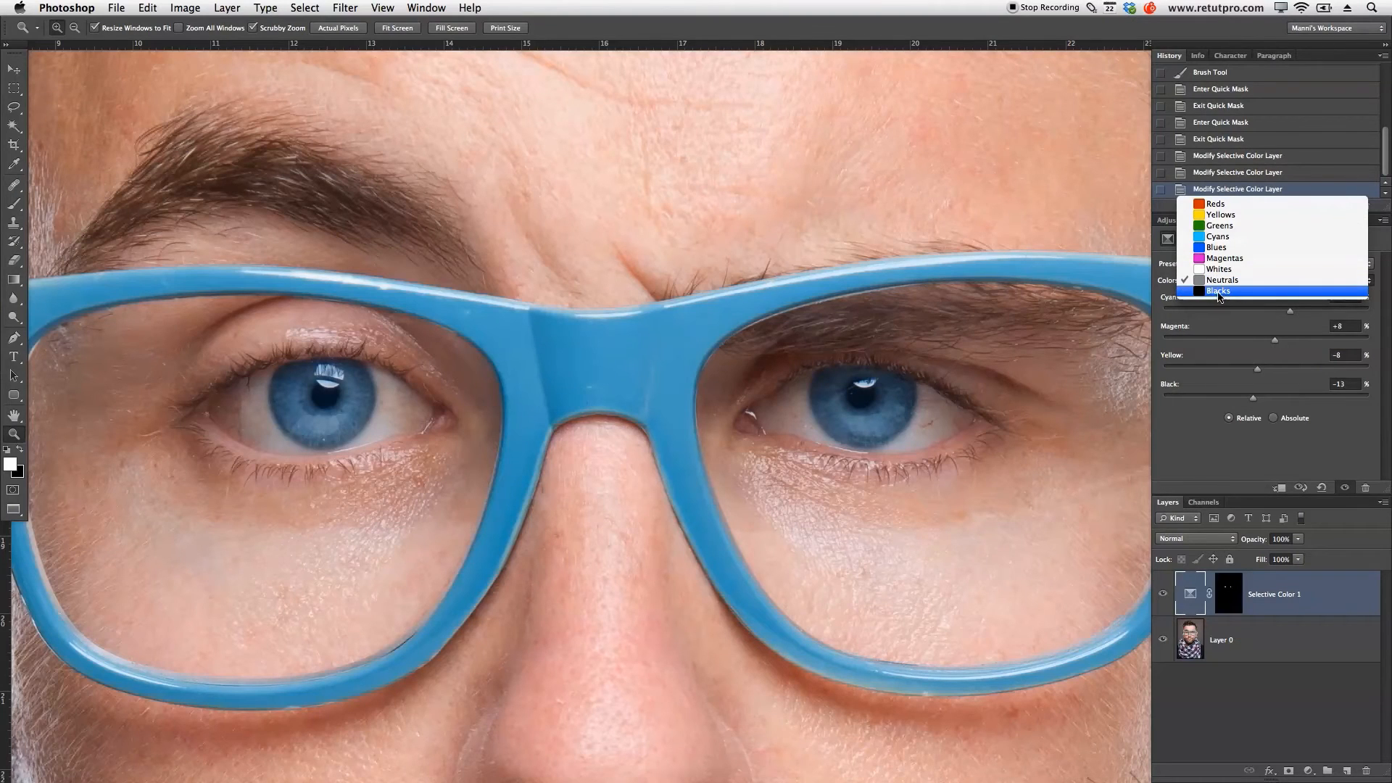
left_click(1217, 290)
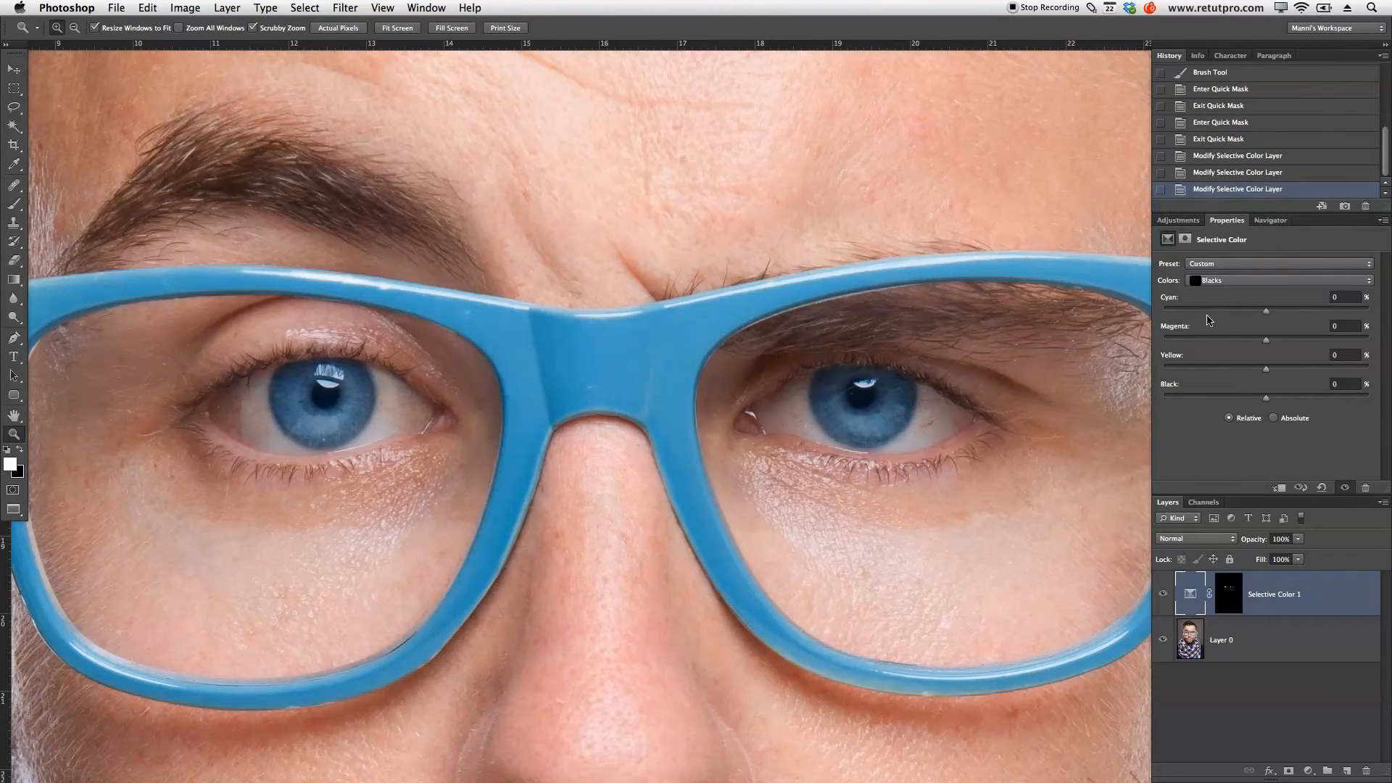
mouse_move(1268, 316)
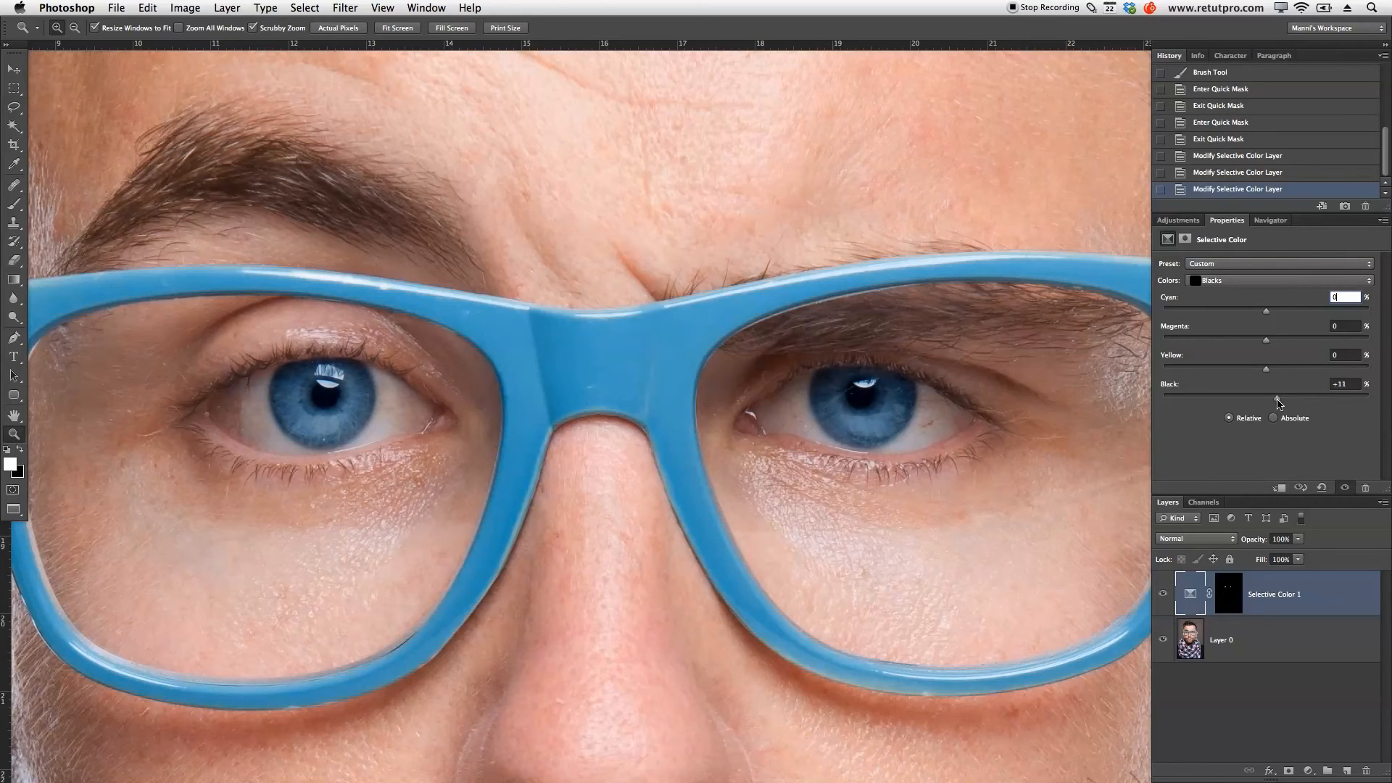
mouse_move(1251, 434)
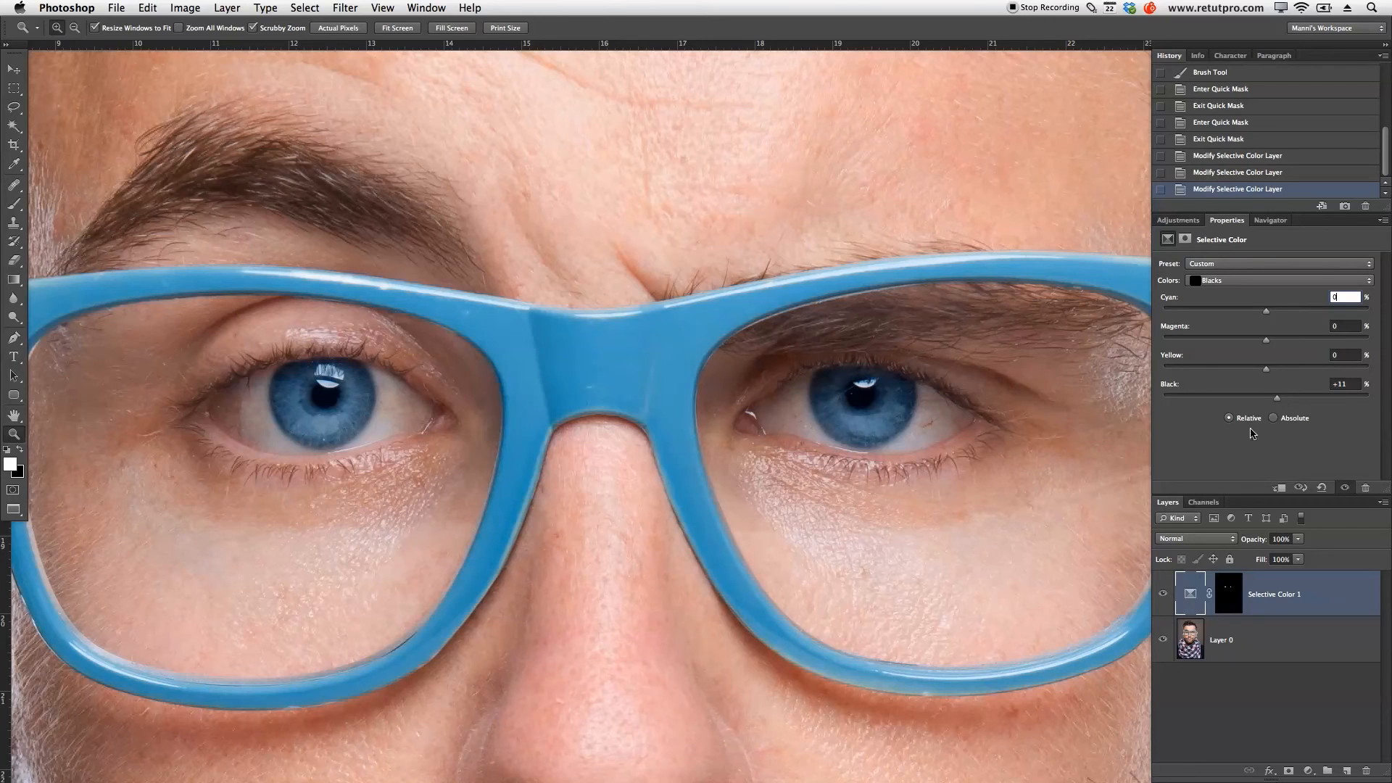
- Compare the Blacks +11 result with the original, then reopen the colour range list
left_click(1163, 592)
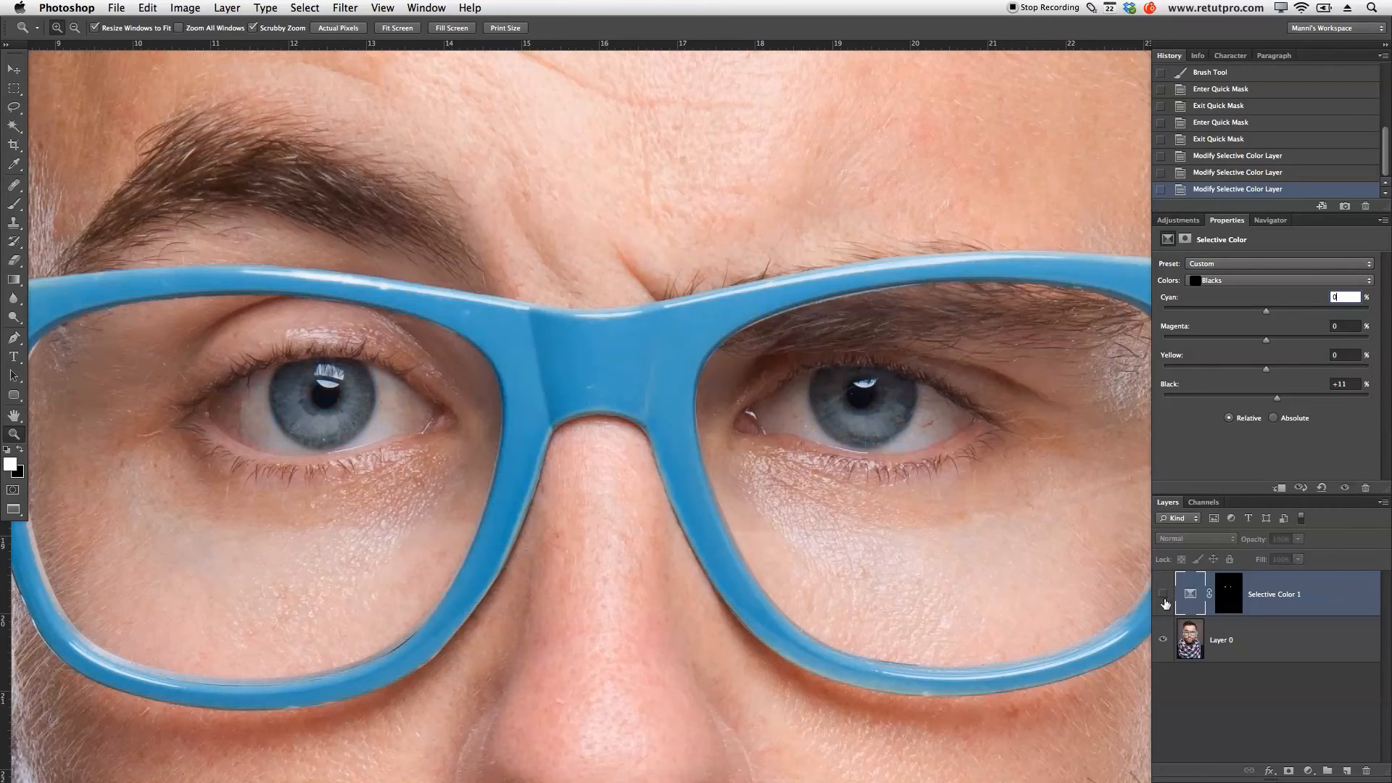
left_click(1163, 593)
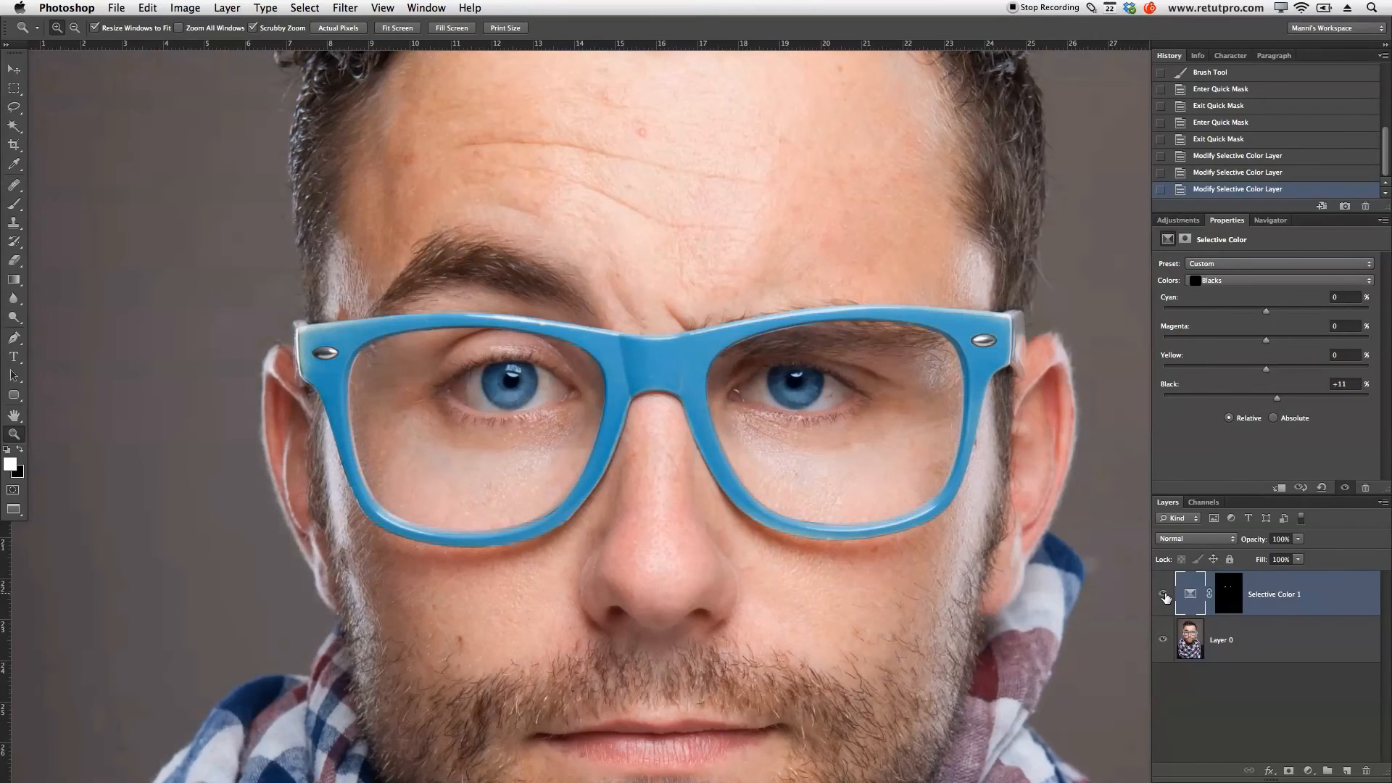
left_click(1164, 594)
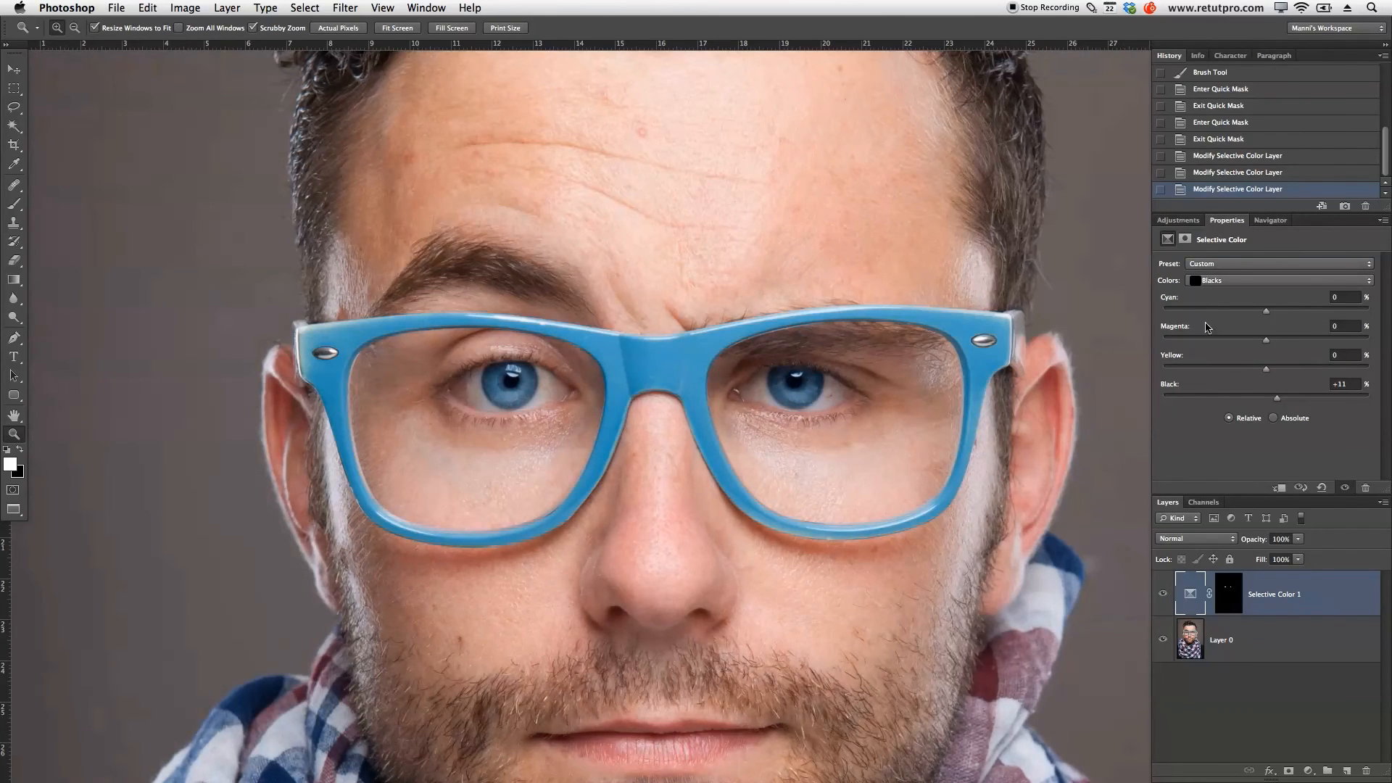
left_click(1278, 280)
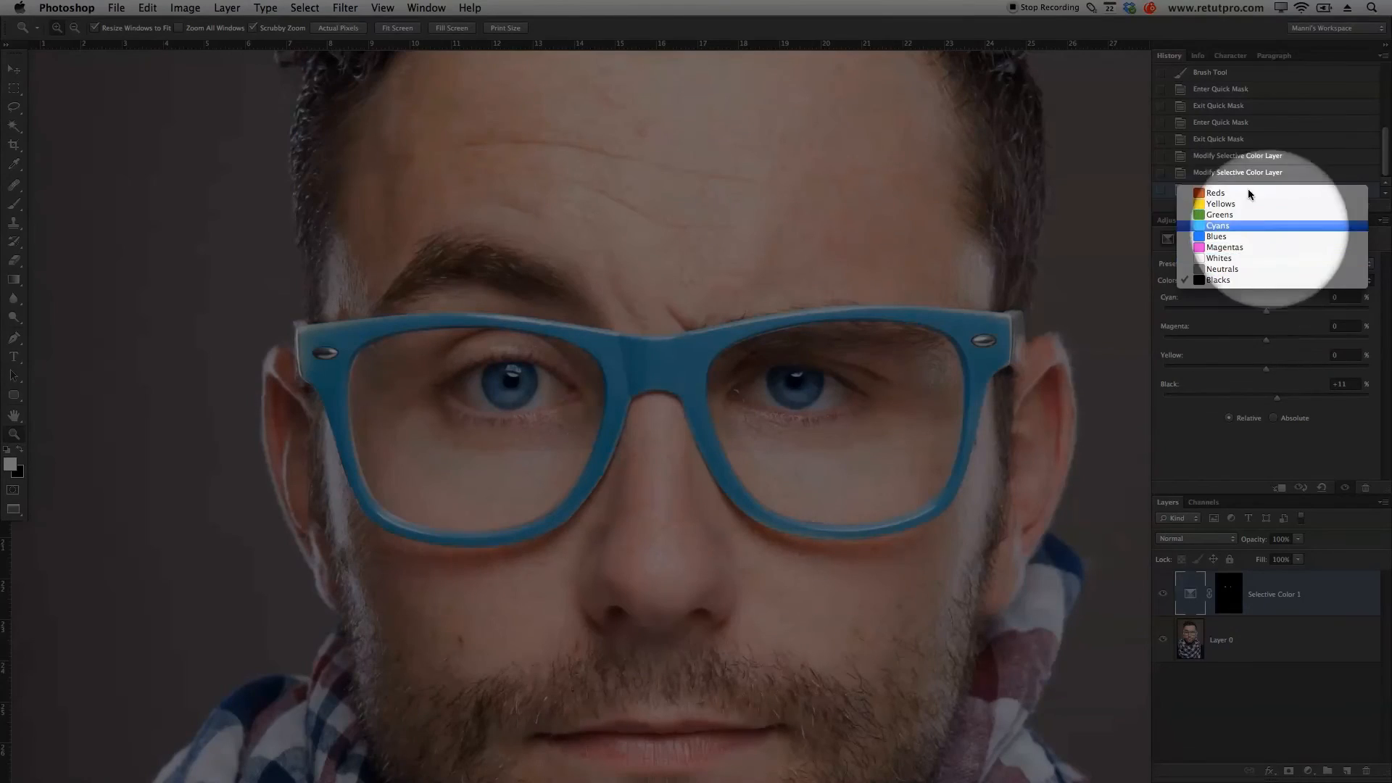